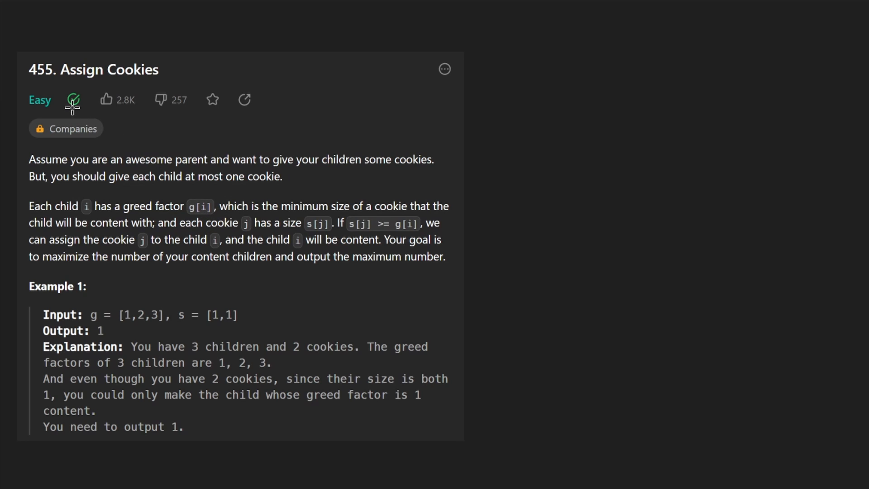
mouse_move(65, 98)
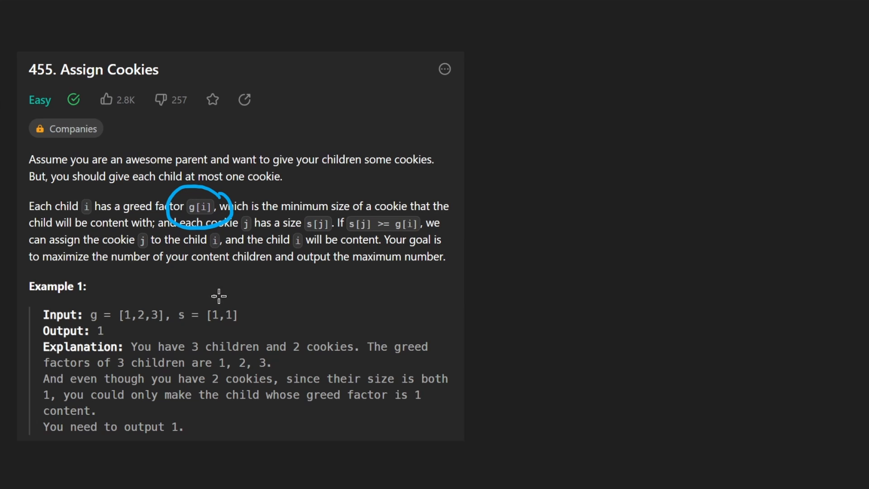
mouse_move(252, 302)
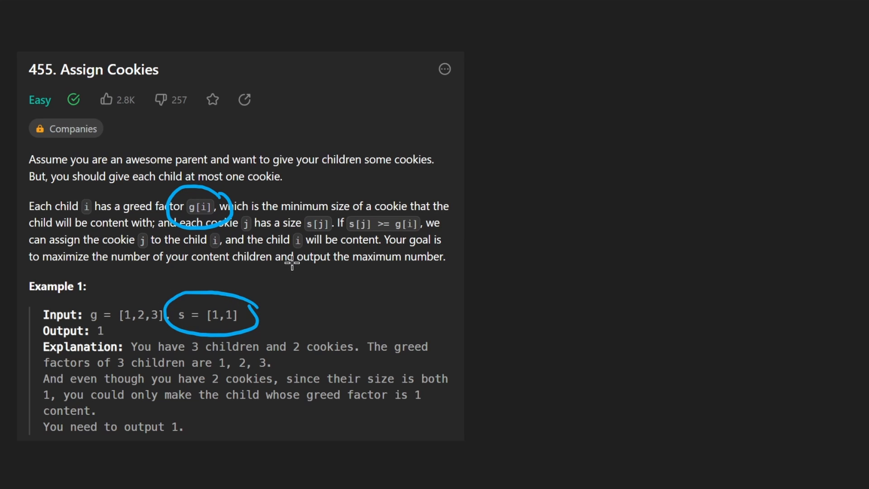
mouse_move(242, 265)
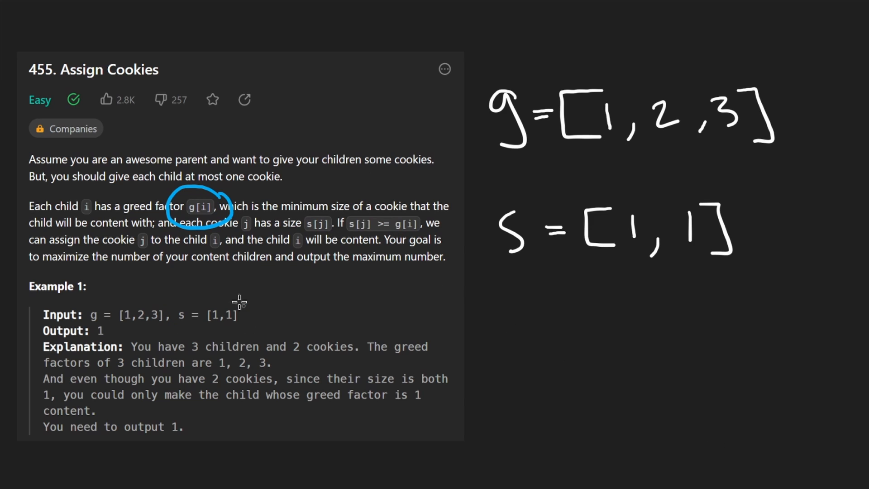
mouse_move(665, 122)
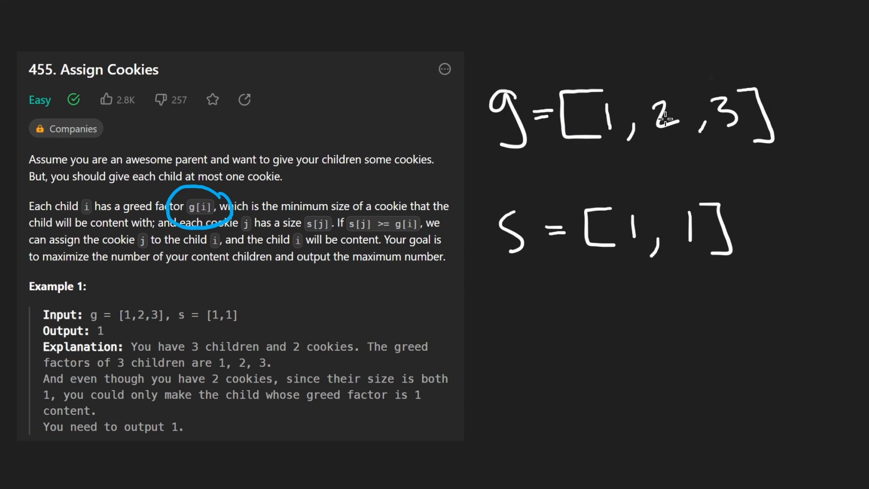
mouse_move(652, 170)
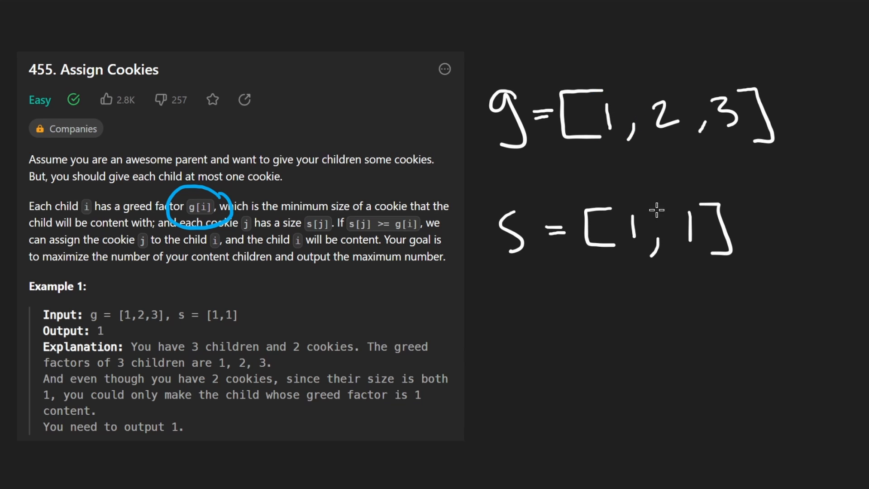
drag(606, 194, 634, 250)
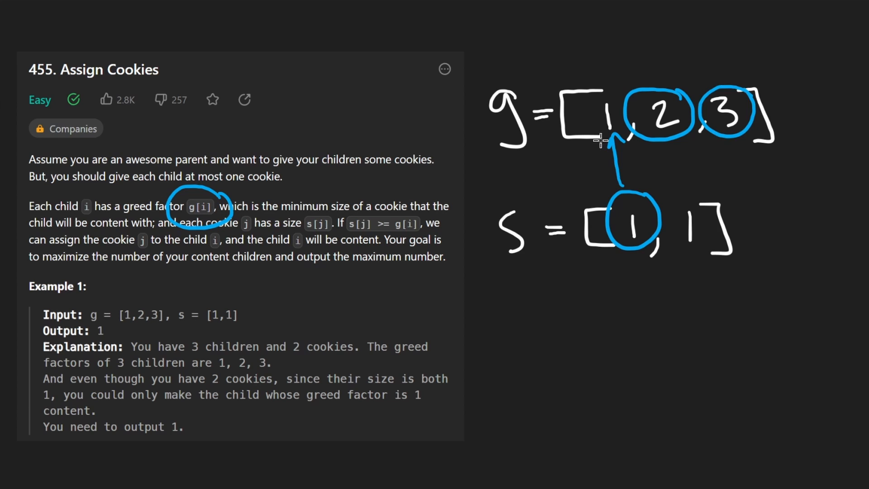
drag(582, 72, 742, 89)
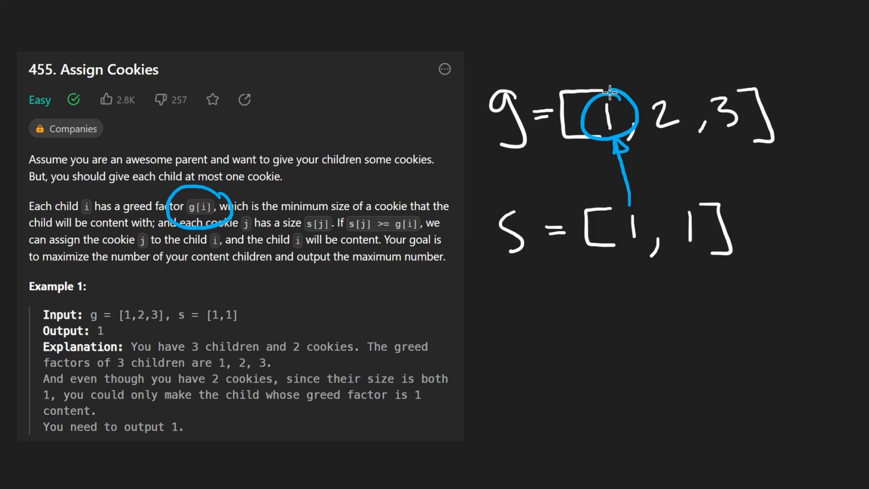
drag(676, 208, 720, 253)
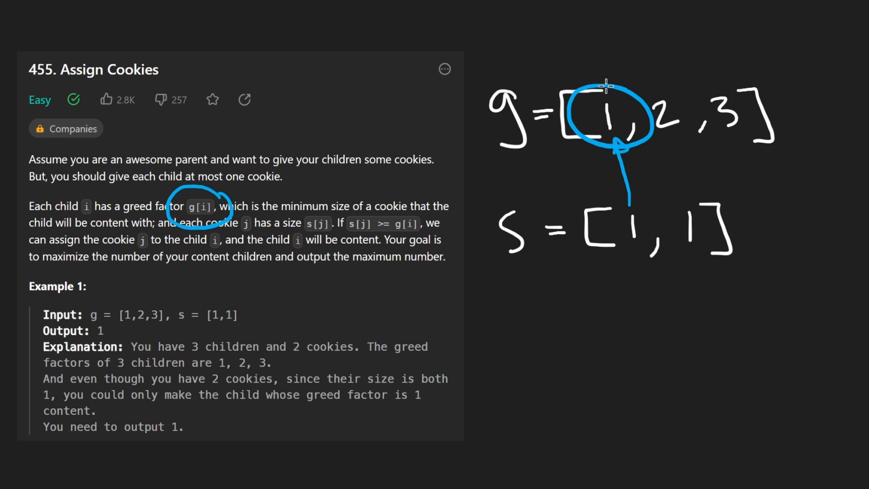
drag(616, 332, 653, 361)
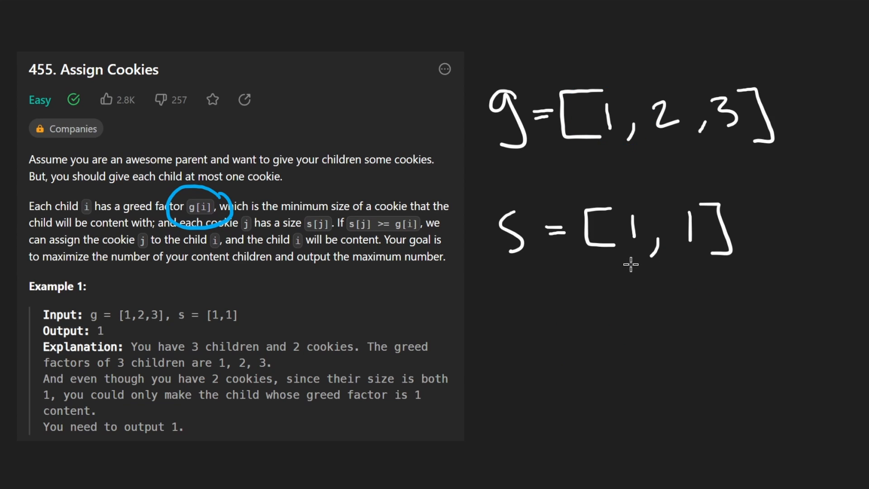
mouse_move(631, 266)
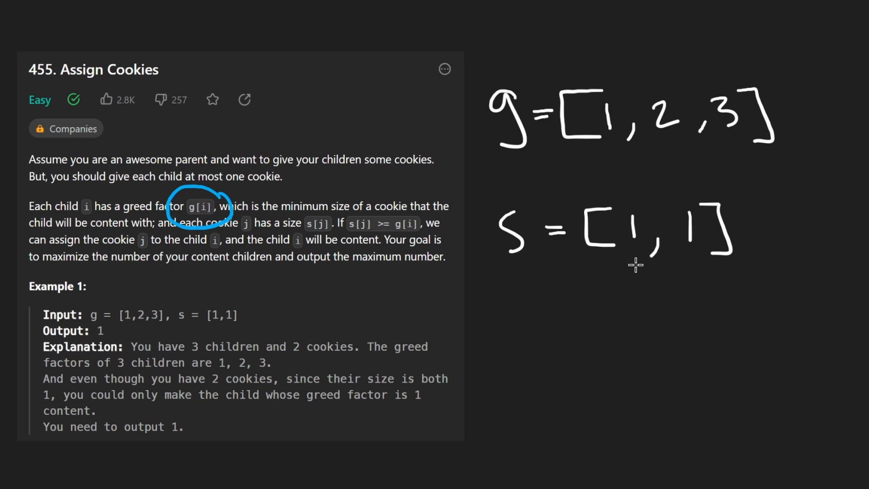
mouse_move(580, 163)
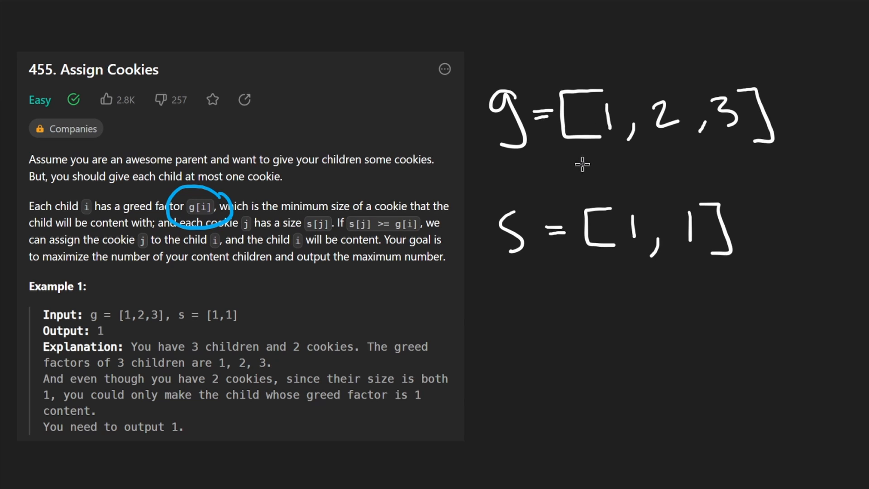
mouse_move(602, 143)
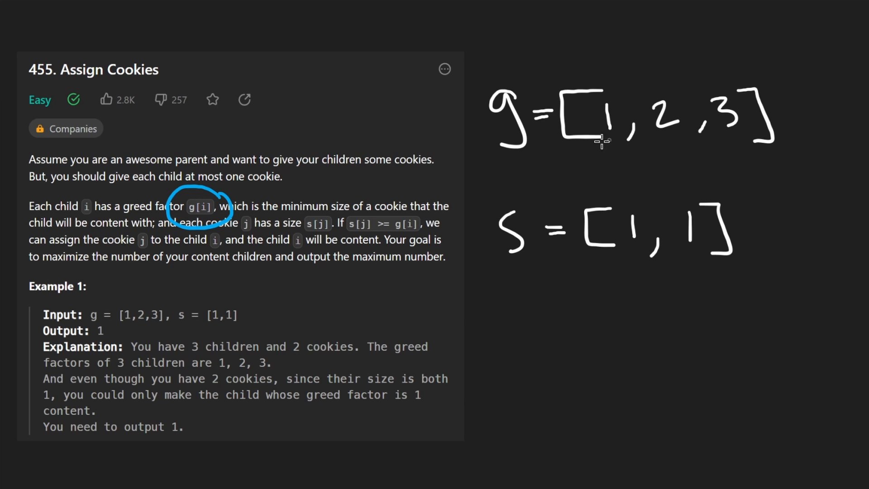
- Rewrite s's second value as 2, circle greed 1 and cookie 2 with arrows, erasing the complexity note
drag(596, 141, 621, 142)
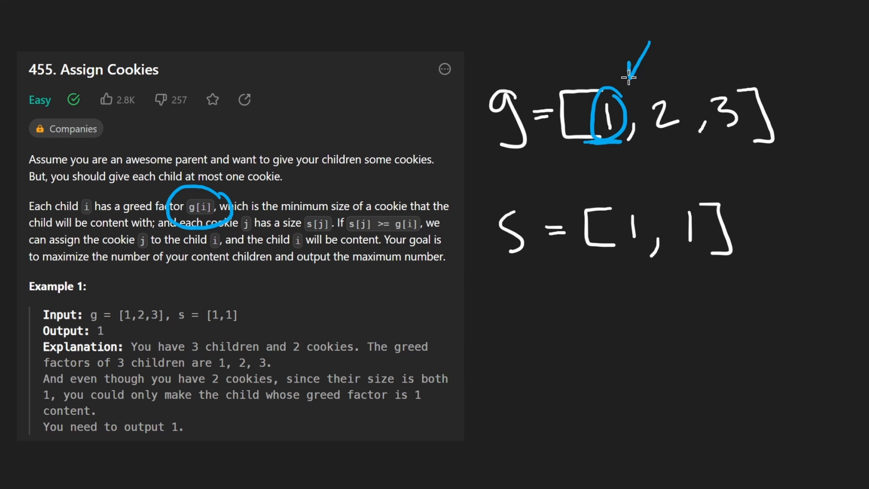
drag(535, 337, 604, 287)
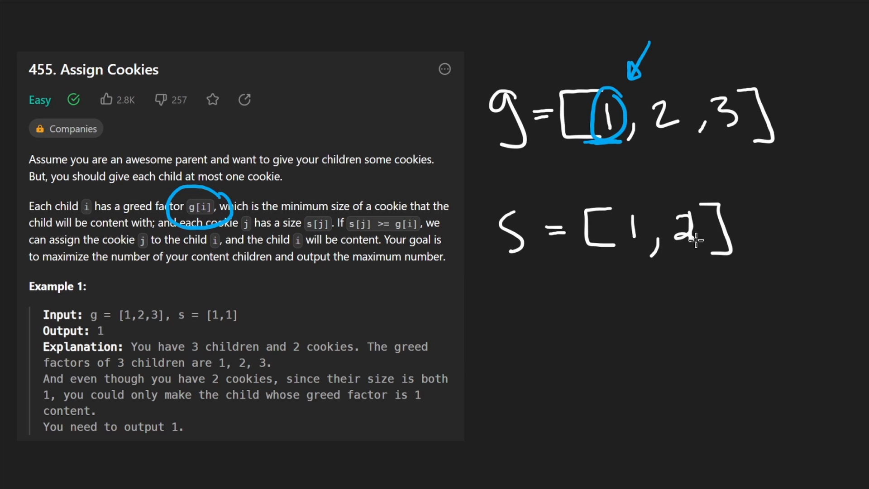
mouse_move(762, 221)
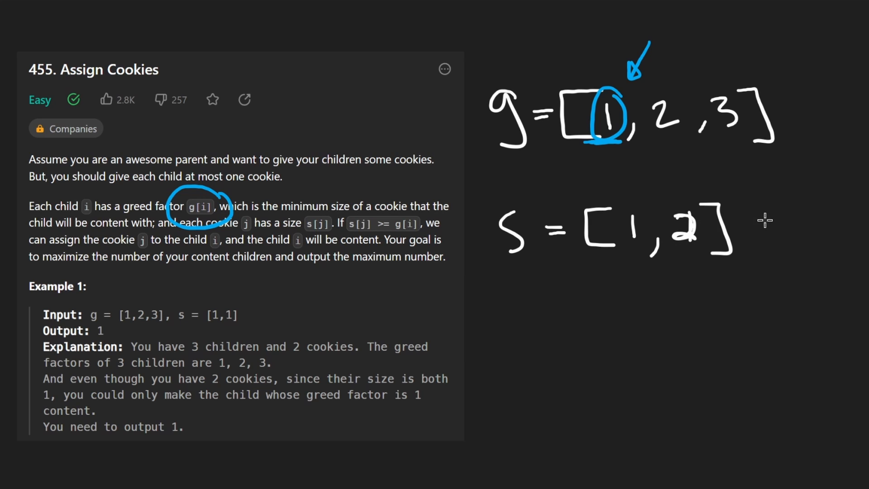
drag(582, 330, 624, 252)
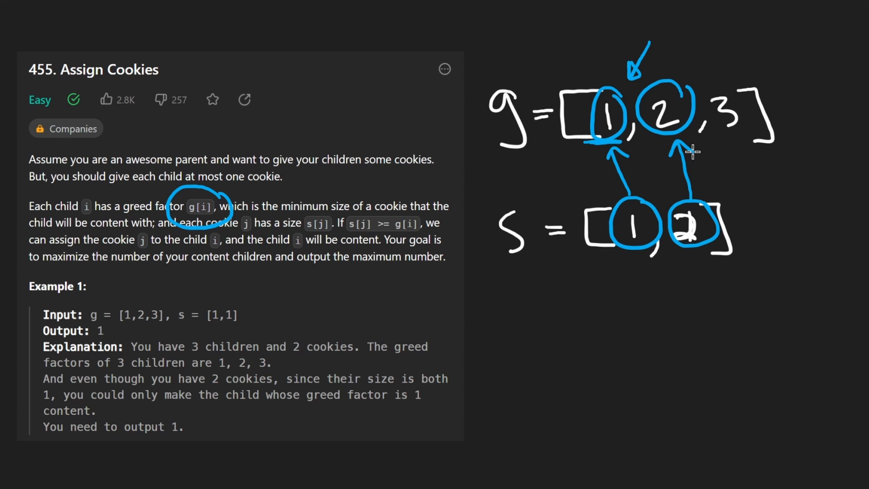
mouse_move(644, 170)
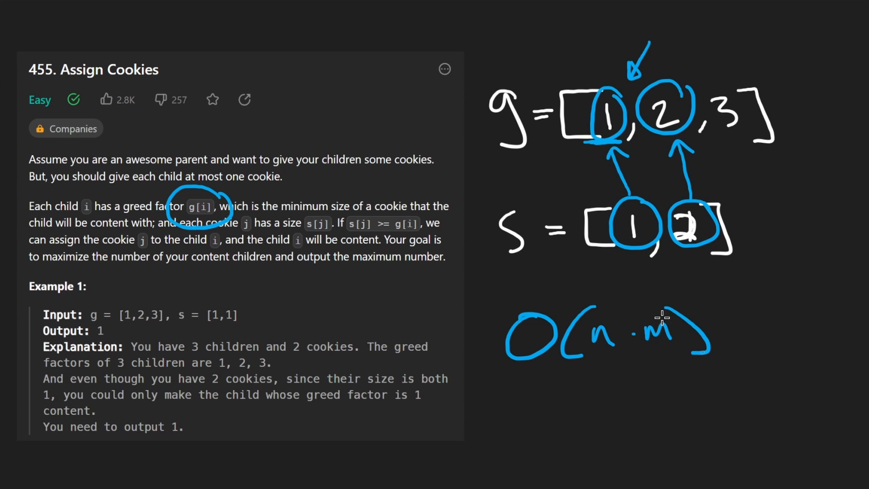
drag(493, 227, 454, 117)
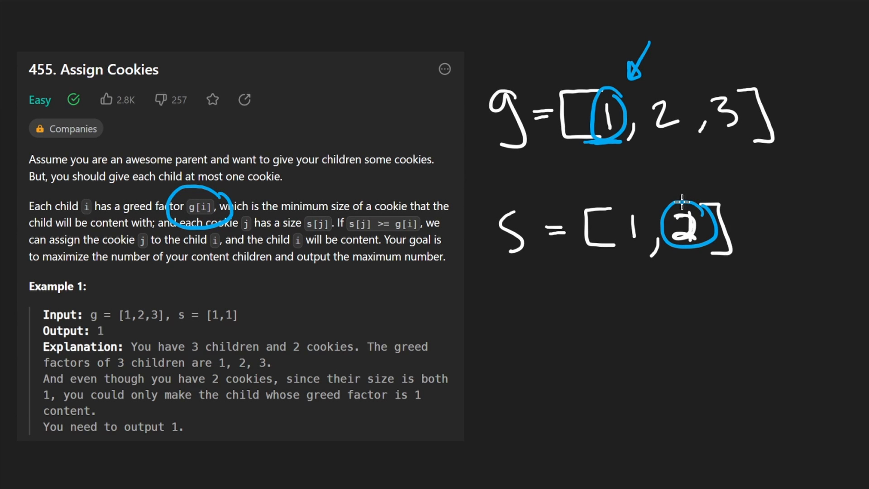
- Restore s to [1,1] with an arrow over the first cookie, then box the s array
drag(686, 216, 615, 149)
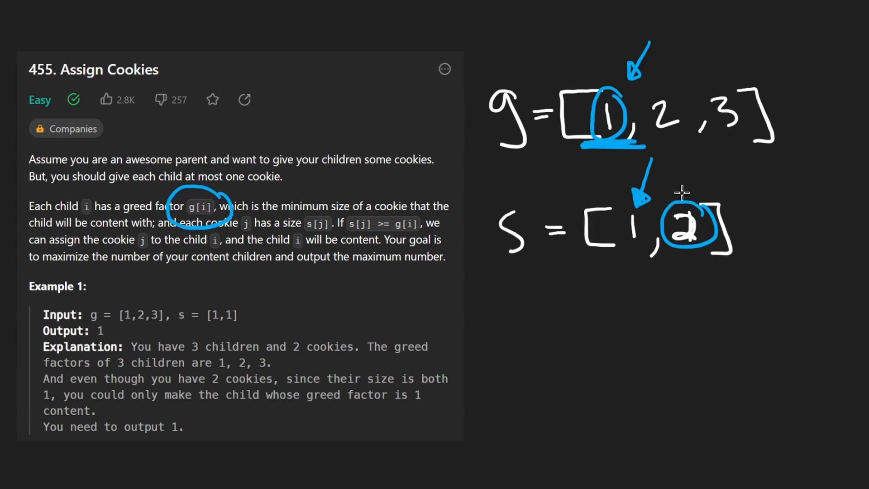
drag(686, 161, 692, 199)
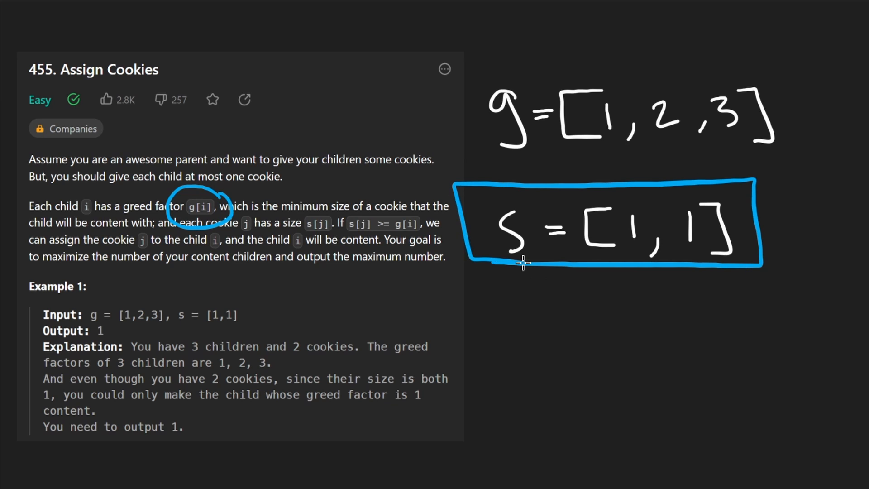
- Circle g's first greed factor and draw an arrow up to the first cookie
drag(626, 261, 598, 344)
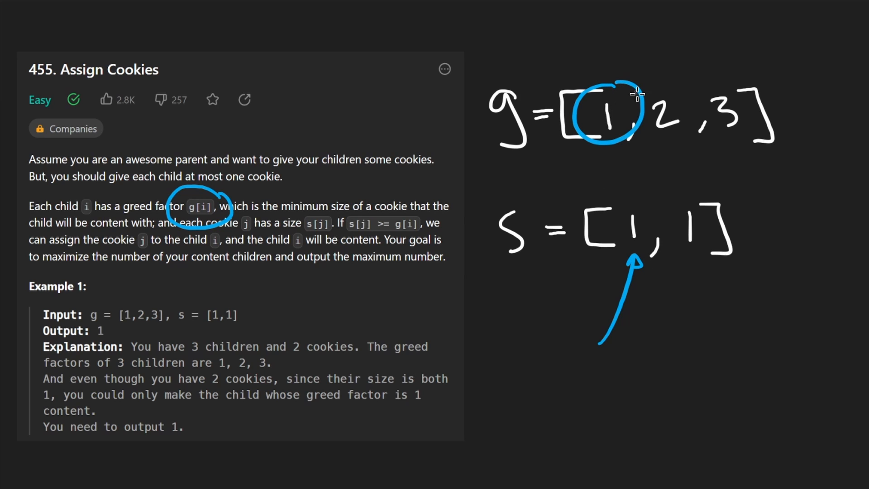
mouse_move(554, 251)
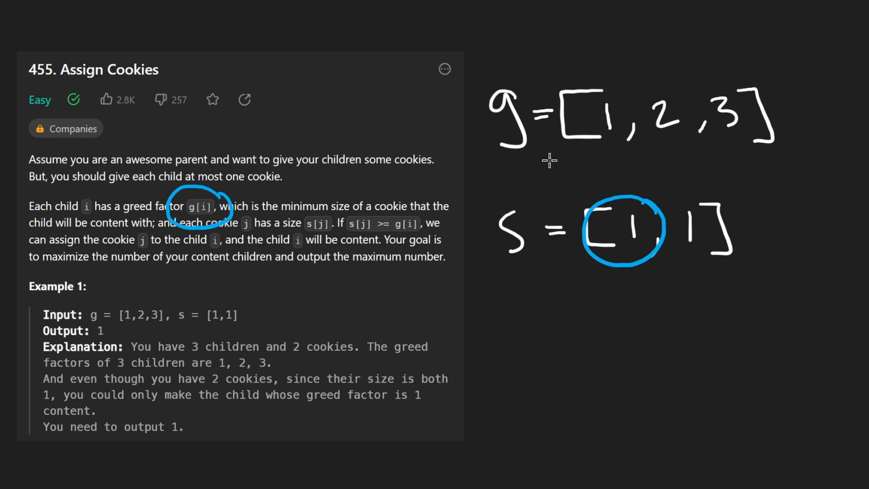
mouse_move(548, 356)
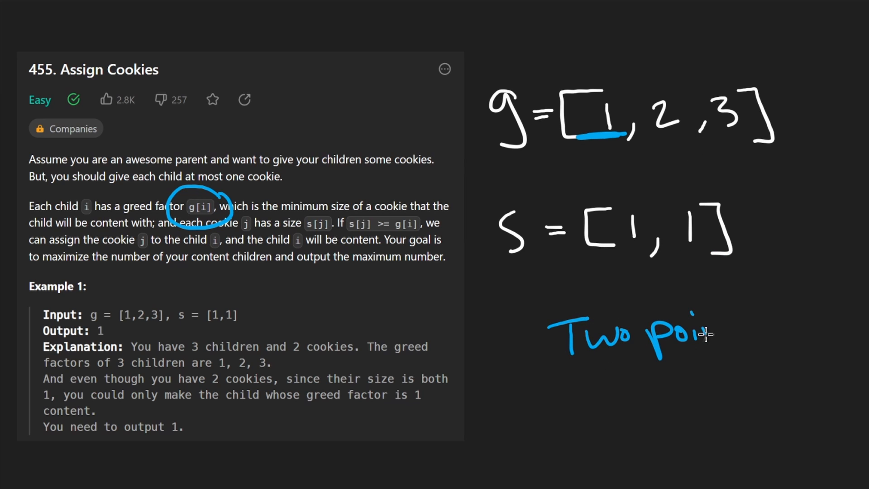
- Finish the blue "Two pointers" note and circle the second cookie size with an arrow
drag(499, 159, 653, 160)
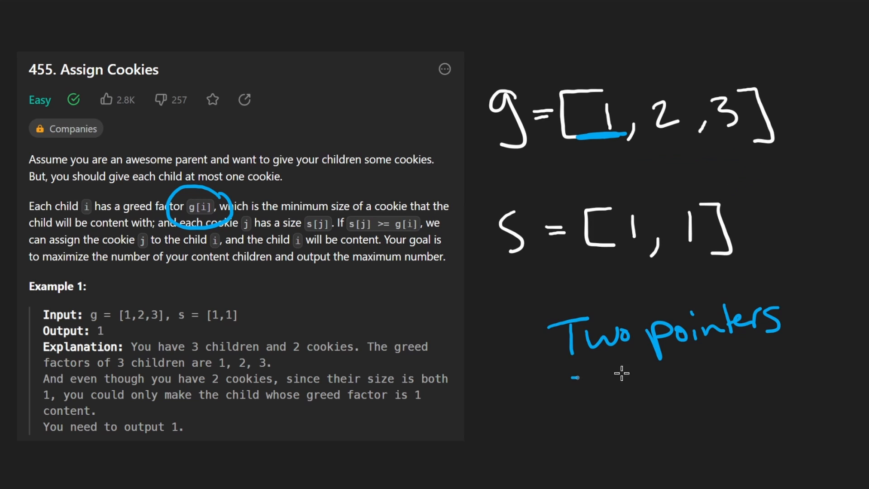
drag(480, 263, 695, 263)
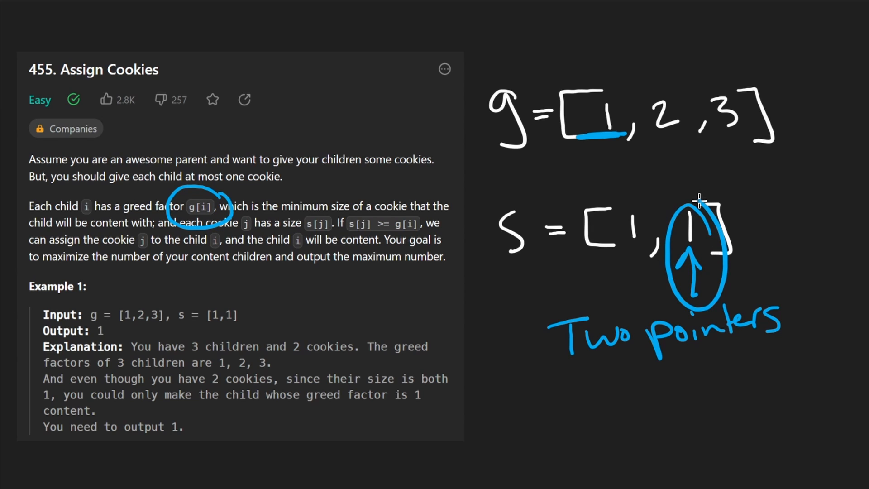
mouse_move(675, 203)
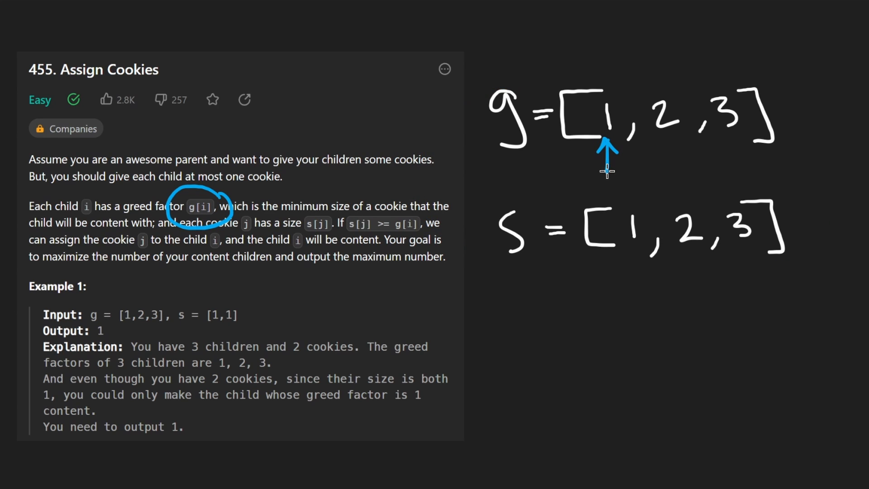
- Cross out the first greed and first cookie, then rewrite the cookie sizes as 0, 0, 1, 2, 3
drag(479, 268, 576, 268)
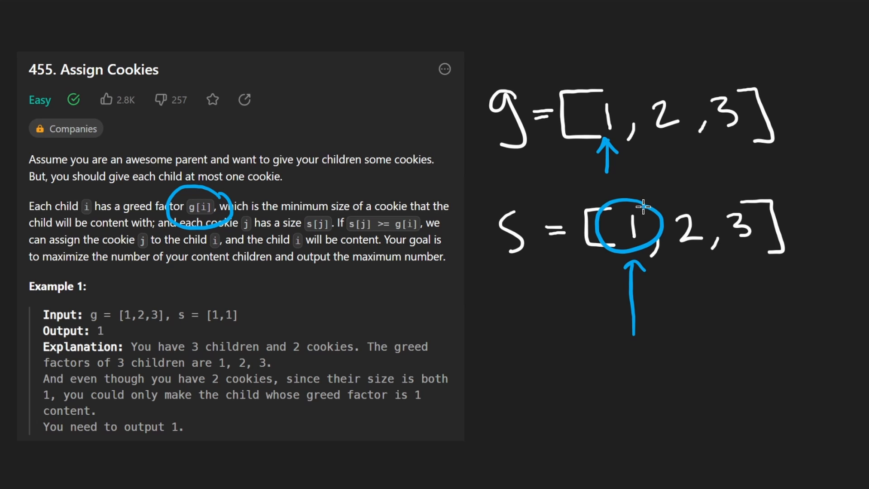
drag(637, 211, 626, 138)
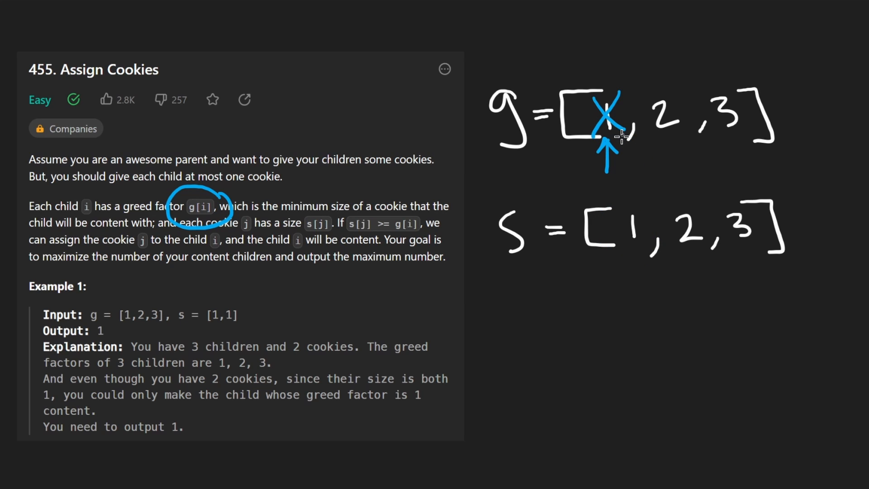
drag(647, 315, 636, 258)
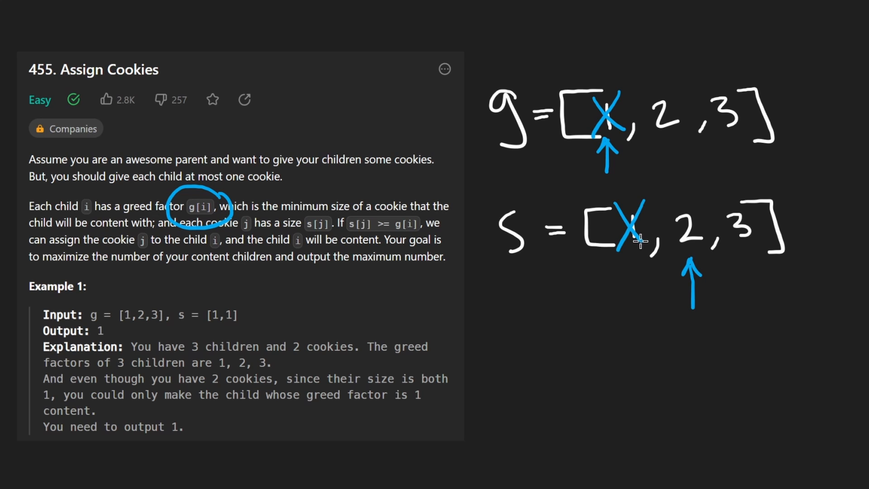
mouse_move(663, 241)
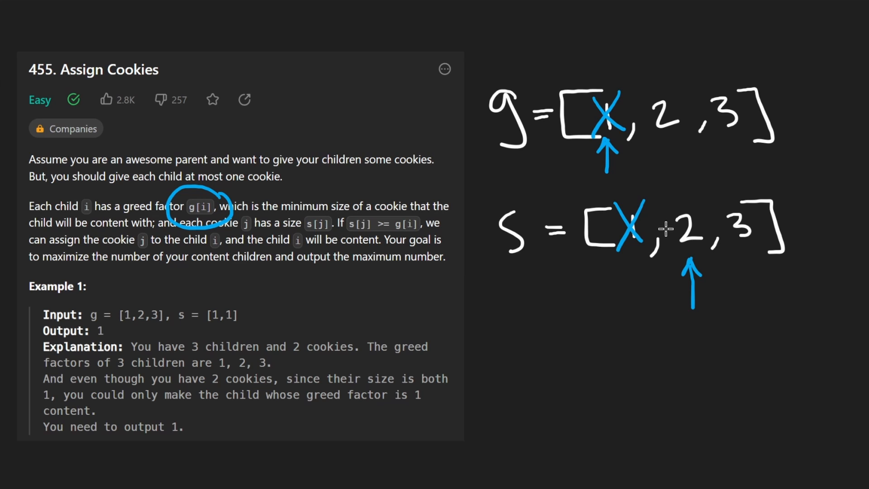
drag(632, 266, 665, 354)
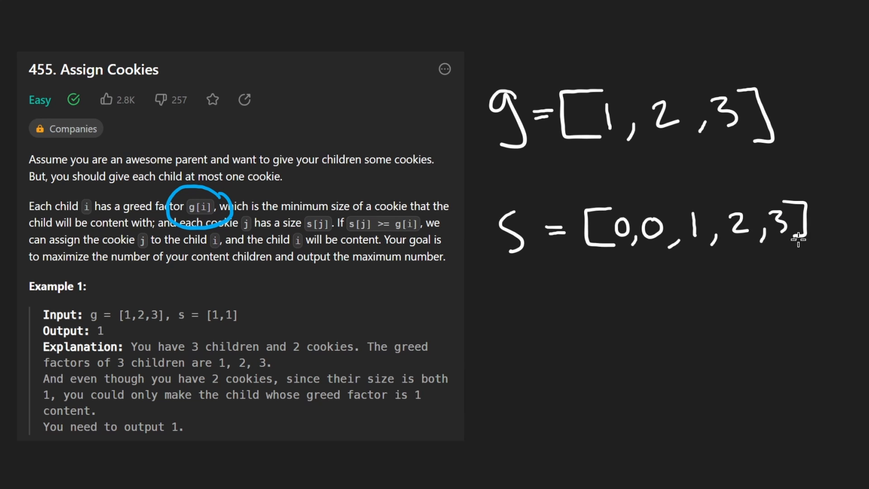
mouse_move(600, 137)
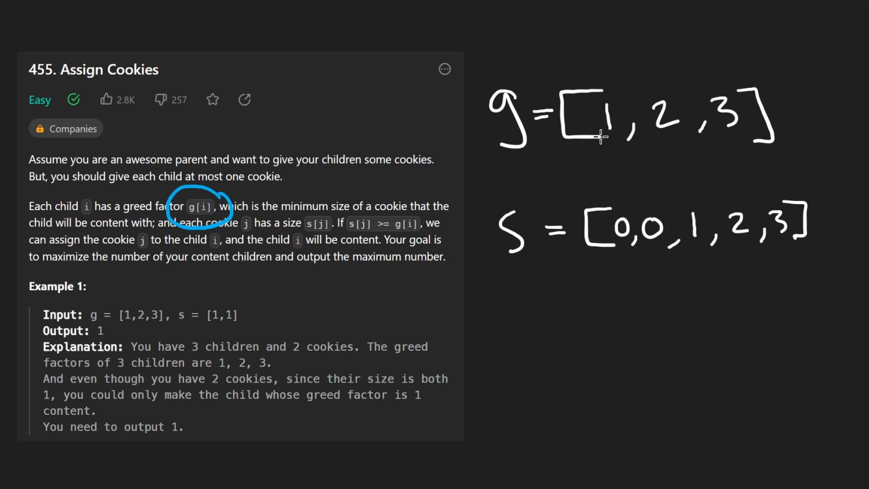
- Walk pointers from greed 1, crossing out cookies 0, 0, 1, 2, advancing to greed 2 and past the last cookie
drag(607, 138, 607, 100)
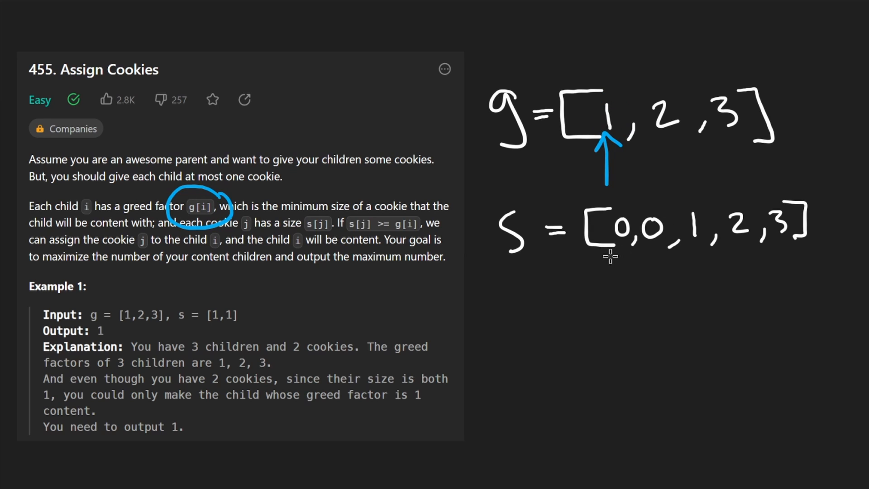
drag(630, 310, 621, 258)
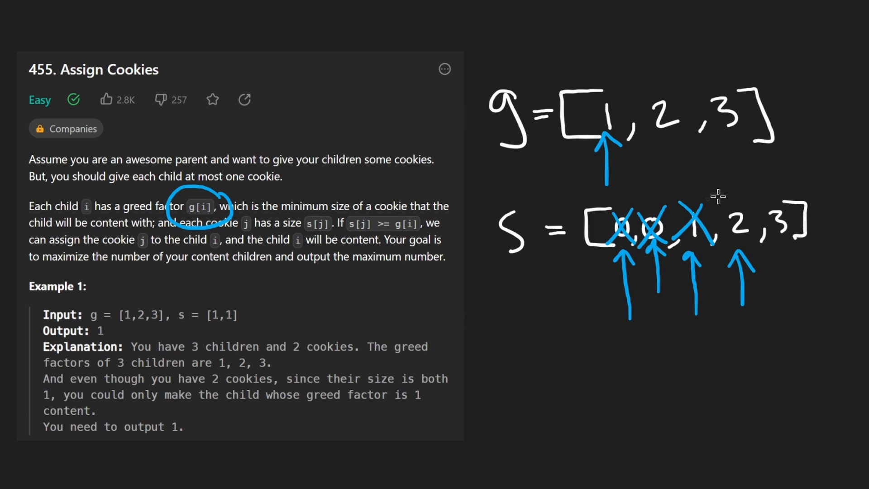
drag(604, 199, 720, 255)
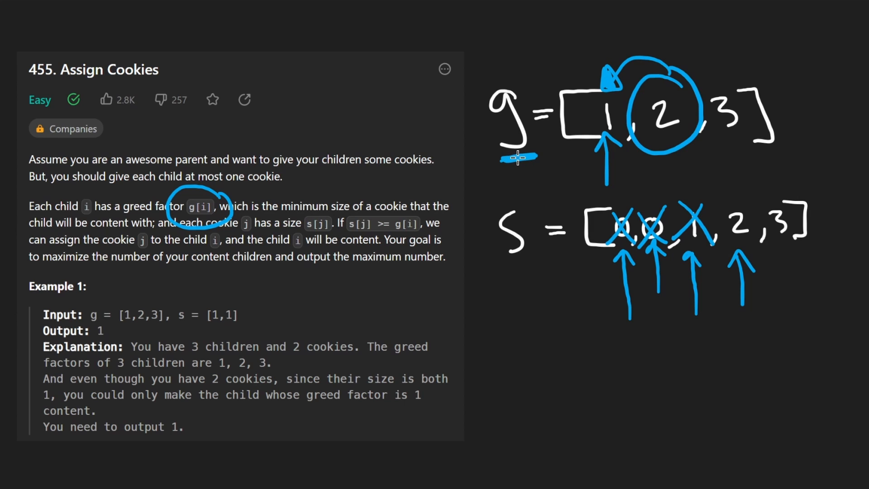
drag(601, 190, 744, 266)
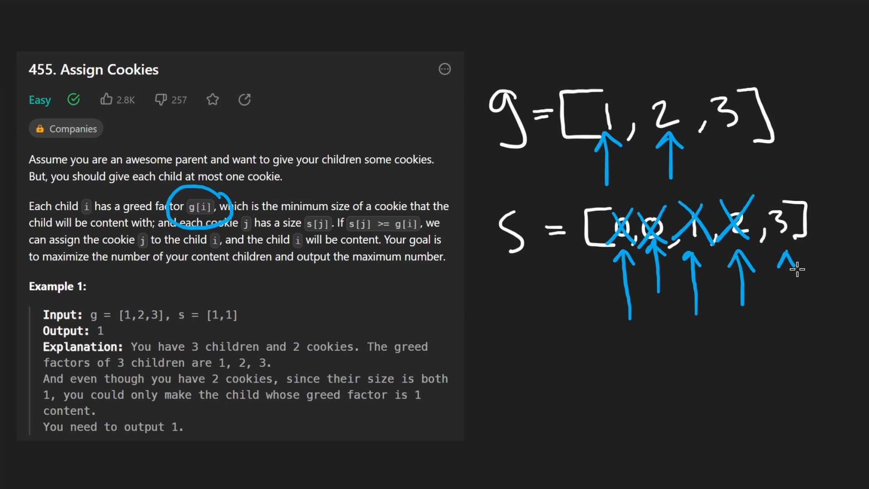
drag(731, 155, 786, 271)
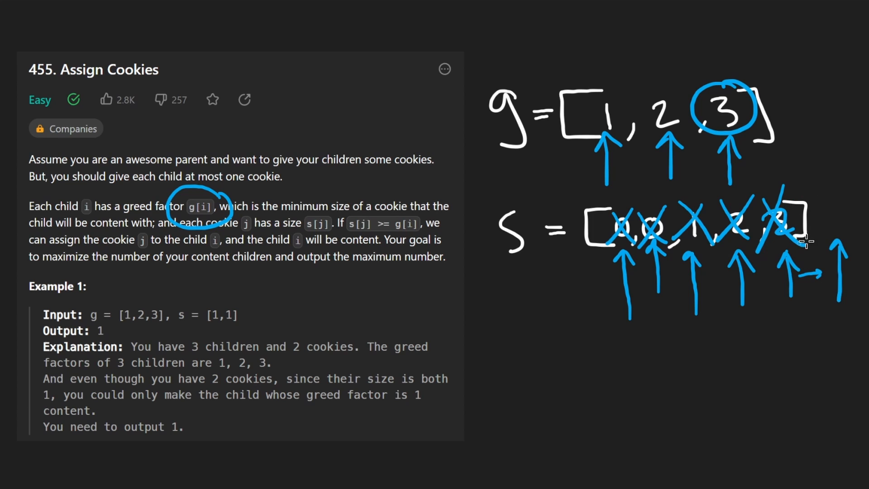
- Box the unmatched greed-3 child and the two satisfied children, then clear those boxes
drag(700, 73, 811, 72)
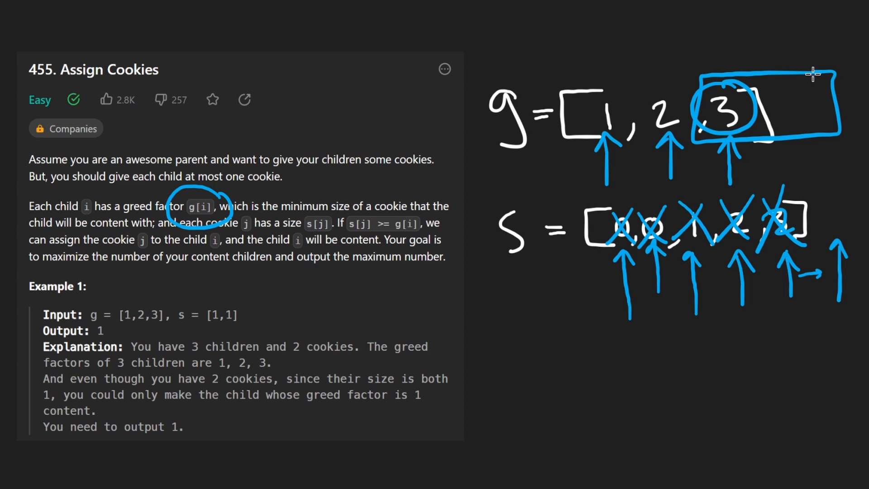
drag(571, 83, 687, 133)
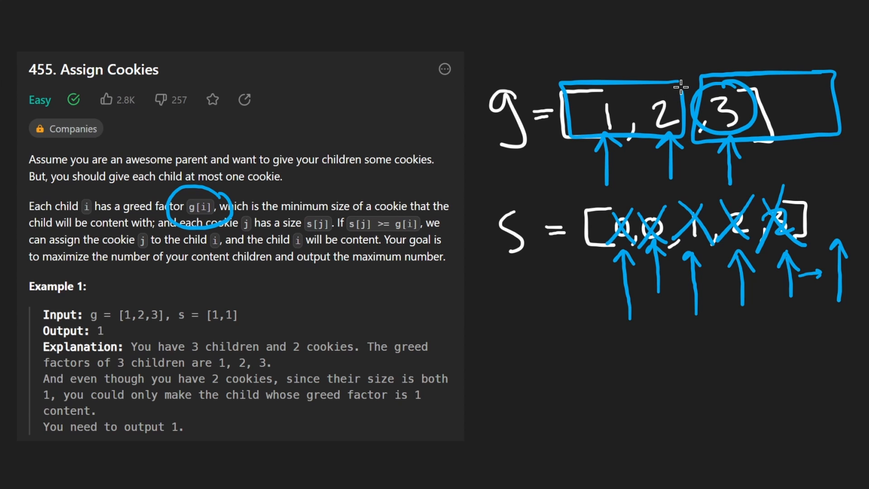
drag(681, 86, 631, 39)
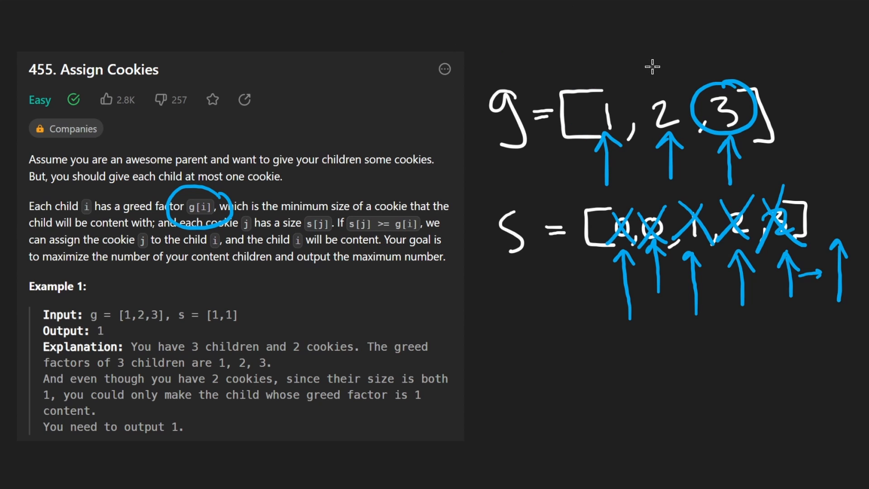
- Draw a chain of i arrows advancing past the last child, bracket the g array and note 3
drag(587, 84, 698, 138)
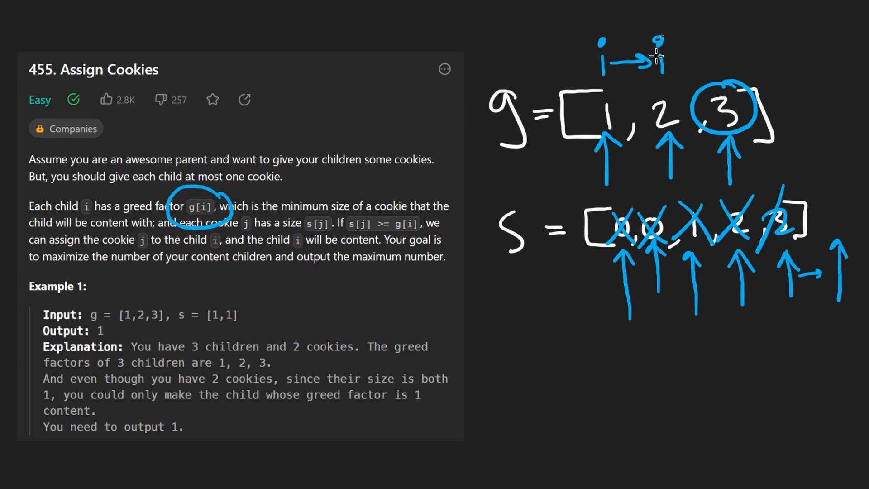
drag(663, 55, 704, 55)
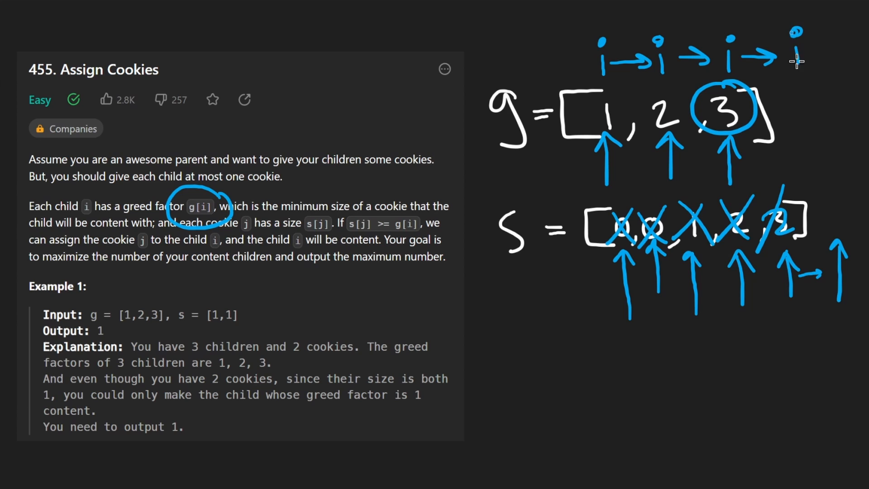
drag(582, 72, 765, 139)
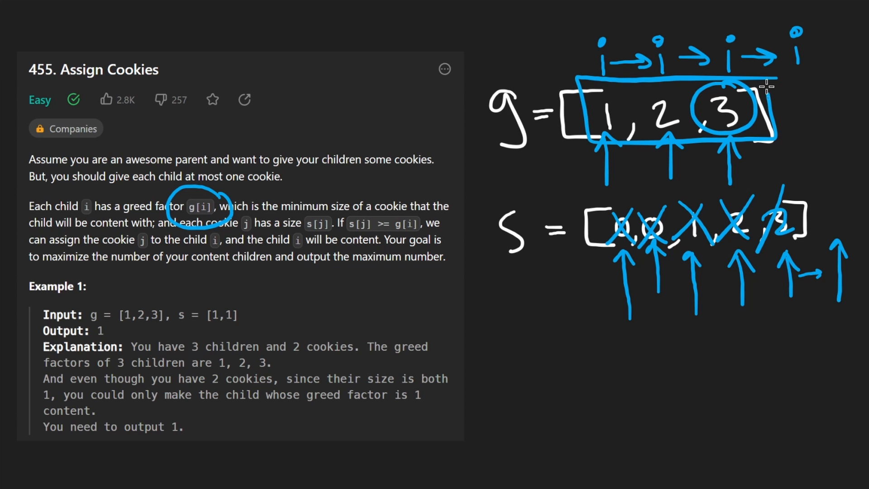
mouse_move(812, 37)
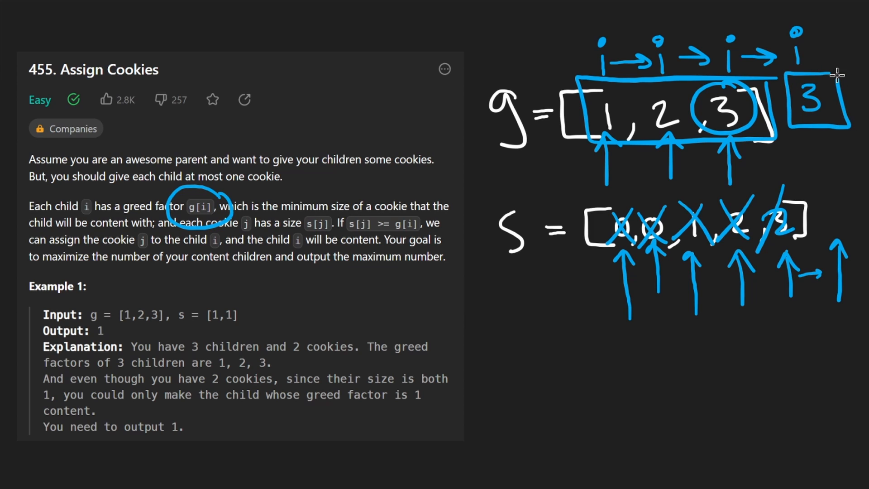
mouse_move(711, 104)
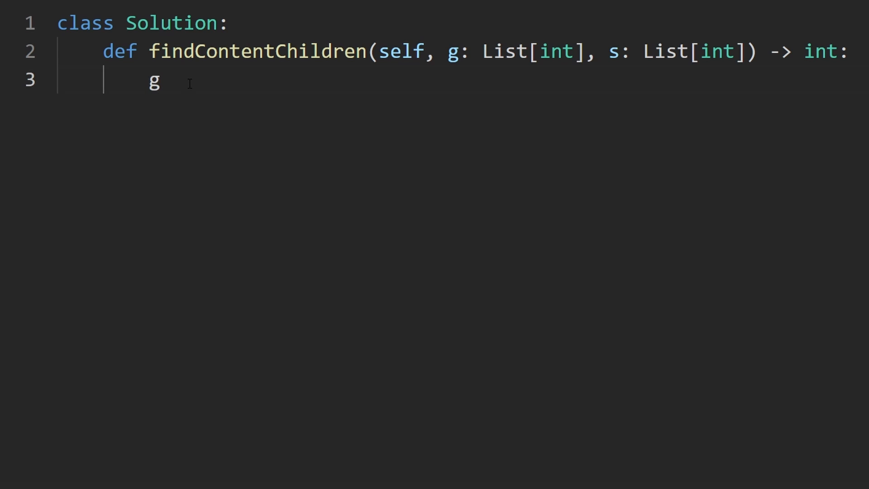
- Sort both g and s and initialise i = j = 0
text(.sort())
text(s.so)
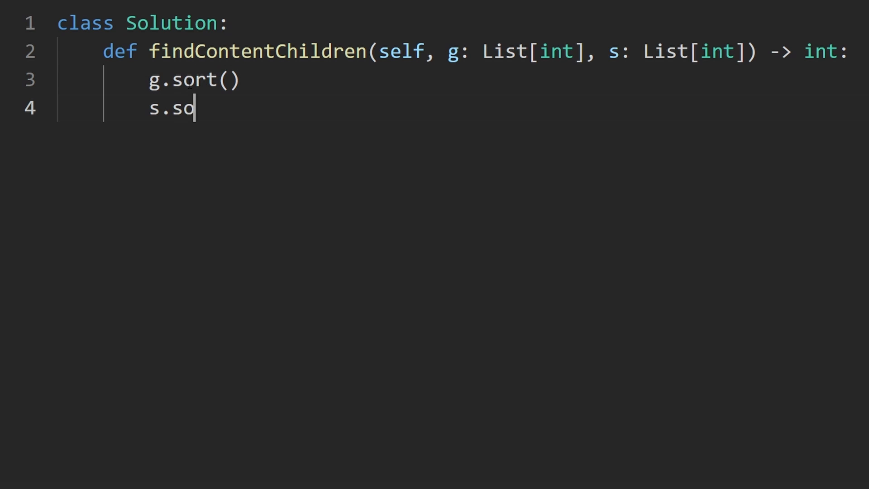
text(rt())
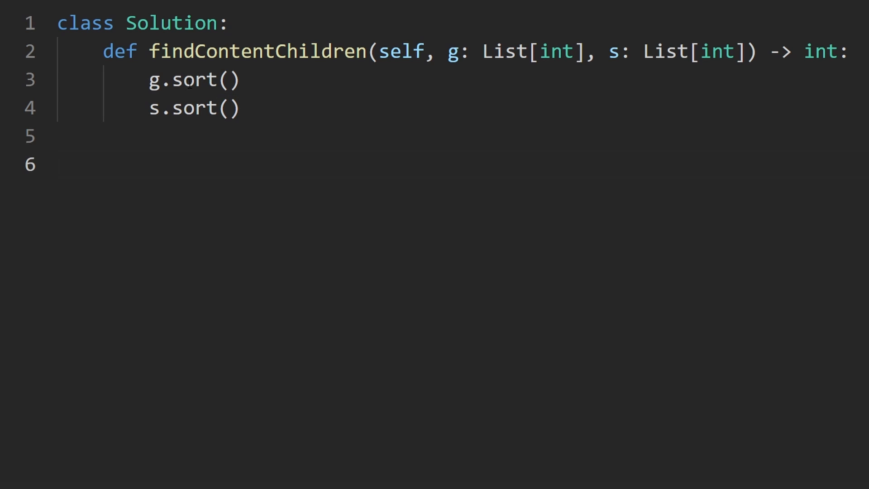
text(i)
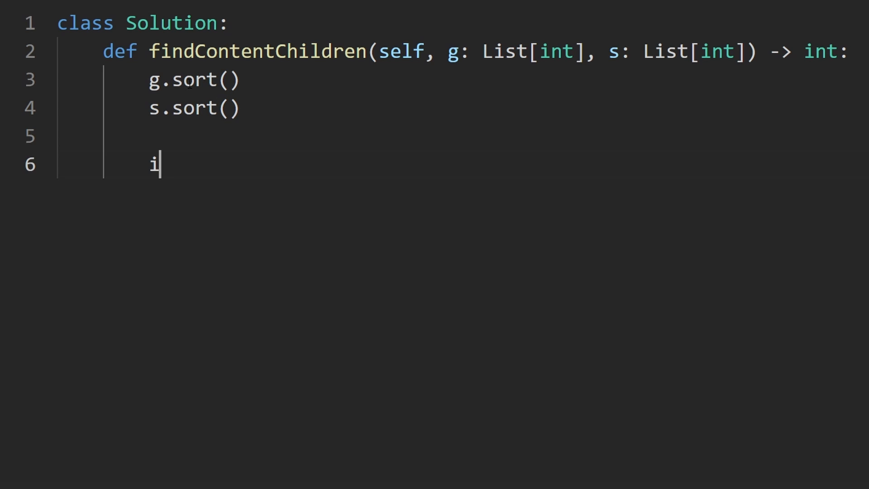
text(= j)
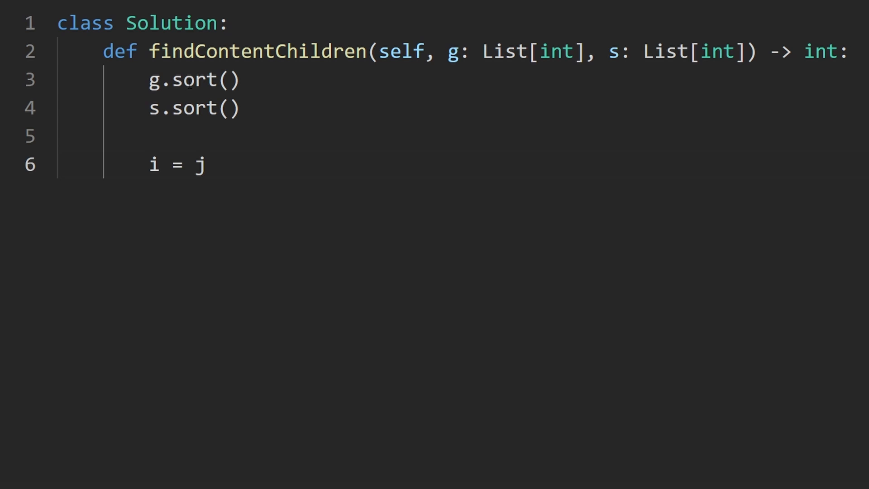
text(= 0)
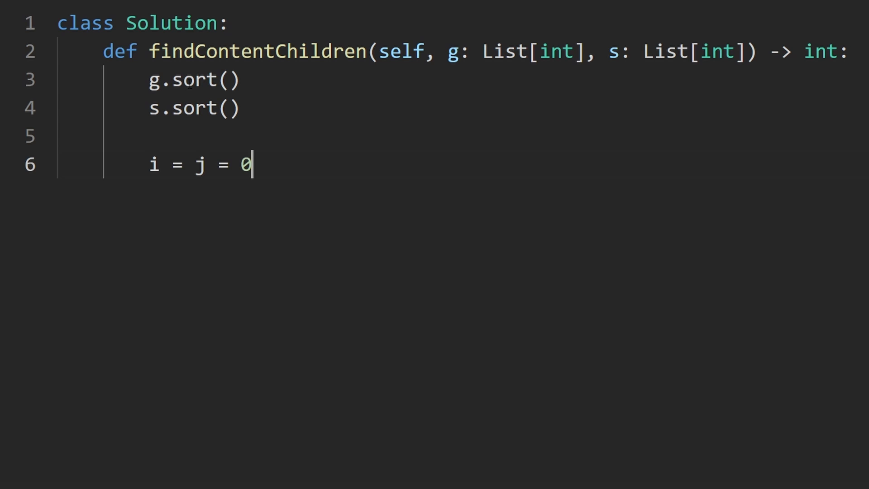
key(Enter)
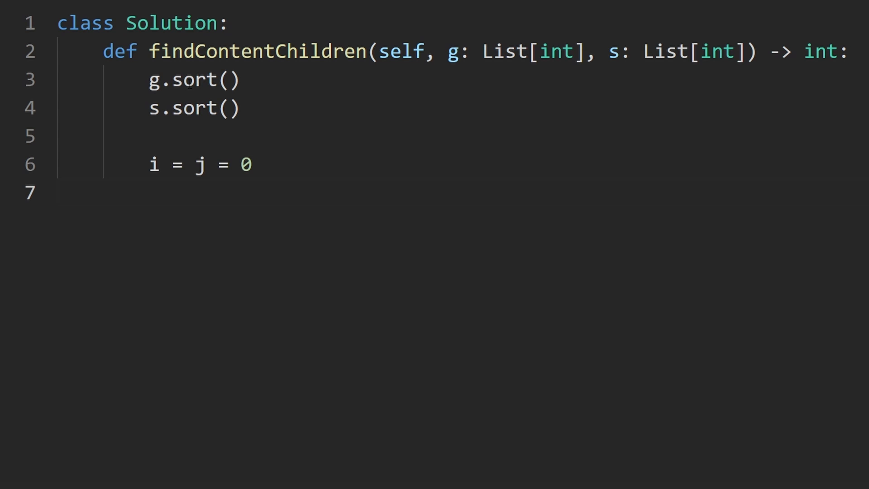
- Write the outer loop `while i < len(g):` followed by `return i`
text(while i <)
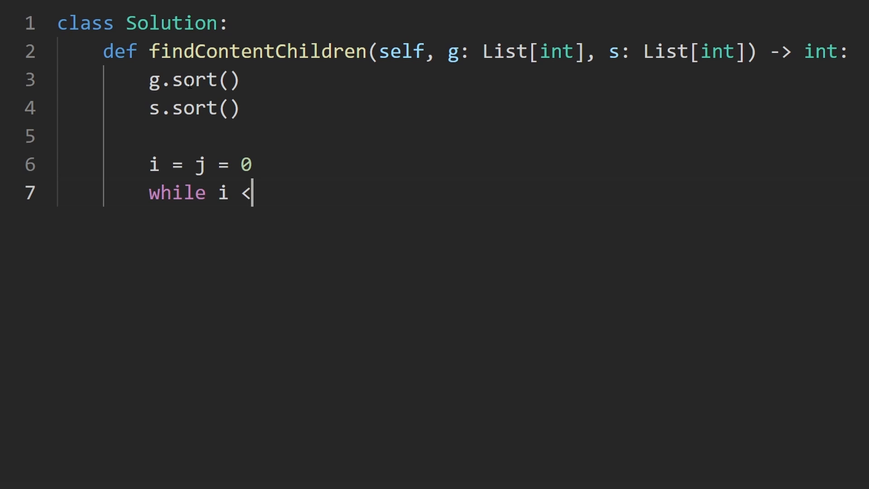
text(len(s))
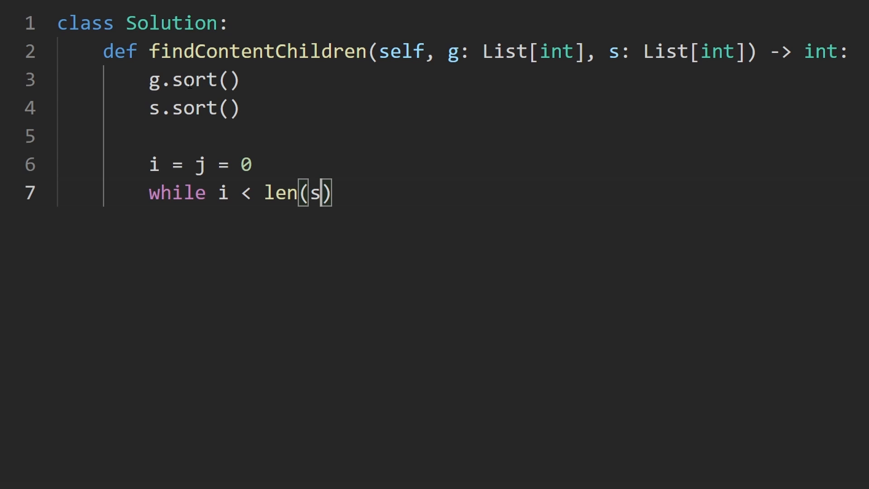
key(Backspace)
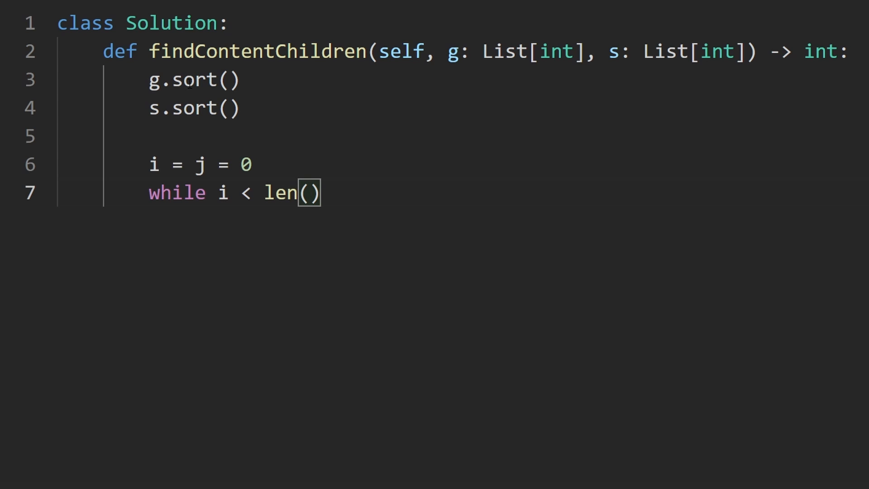
text(g):)
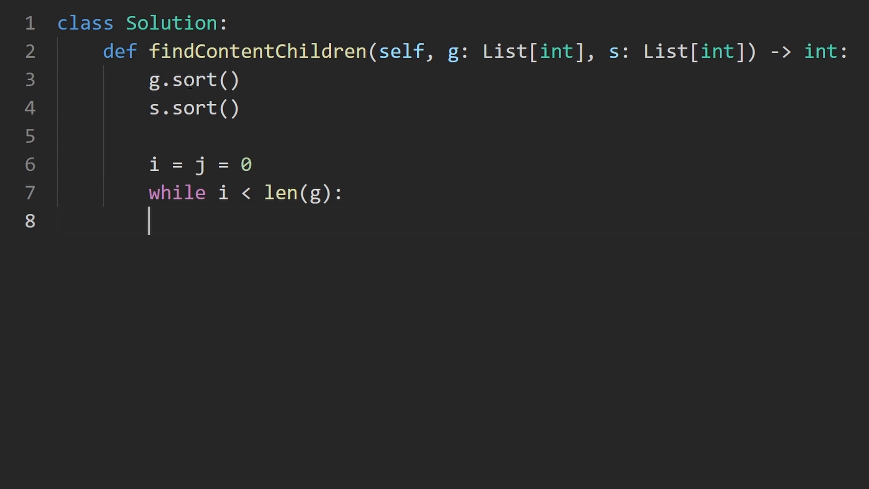
text(return i)
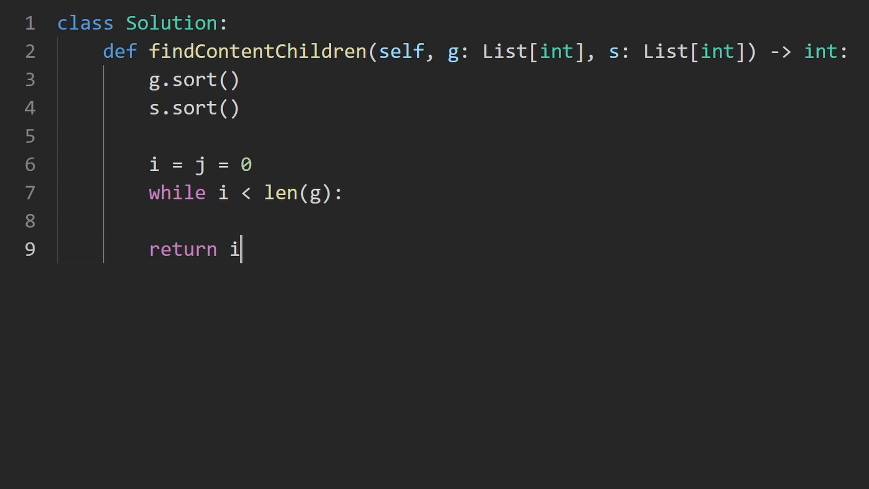
key(Enter)
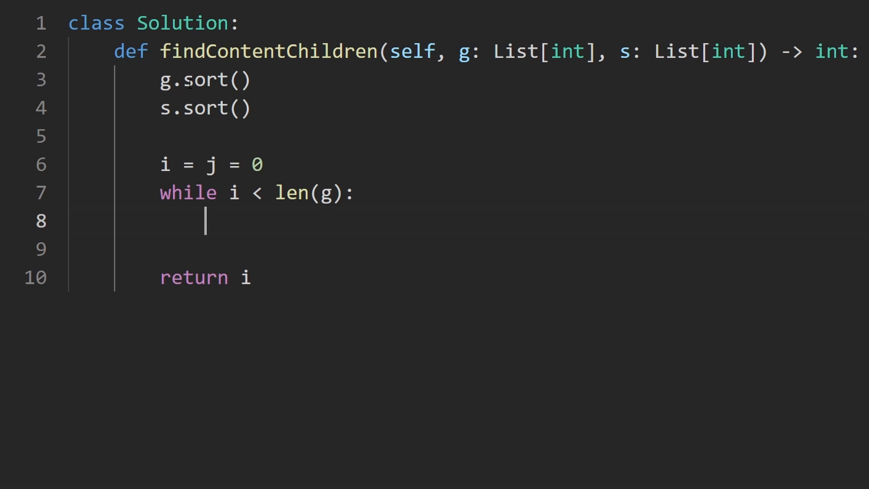
- Add the inner loop `while j < len(s) and g[i] > s[j]: j += 1`
text(s)
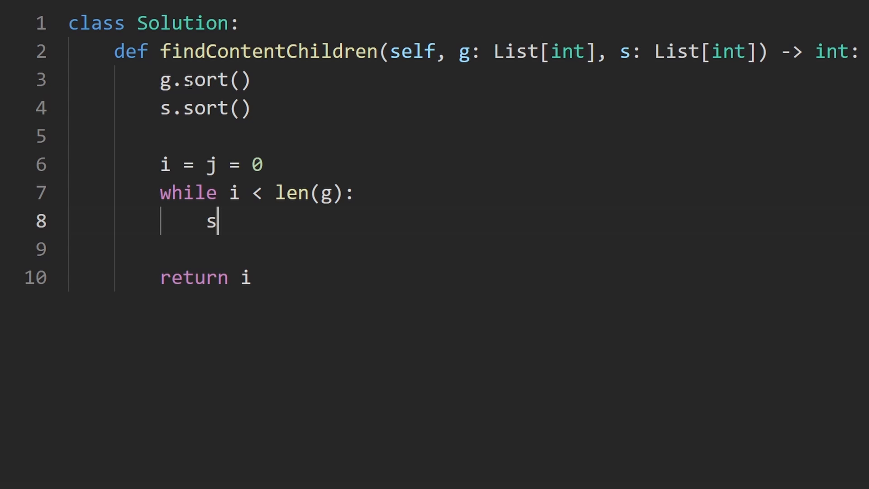
text([j])
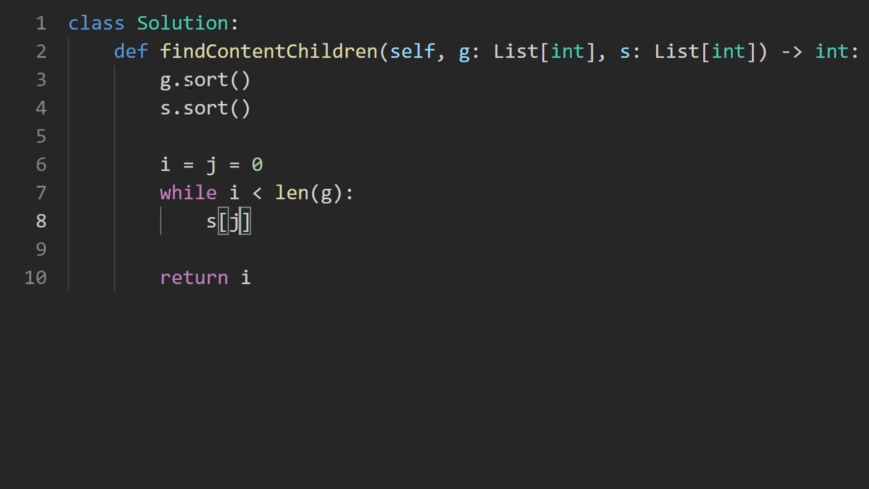
text(>=)
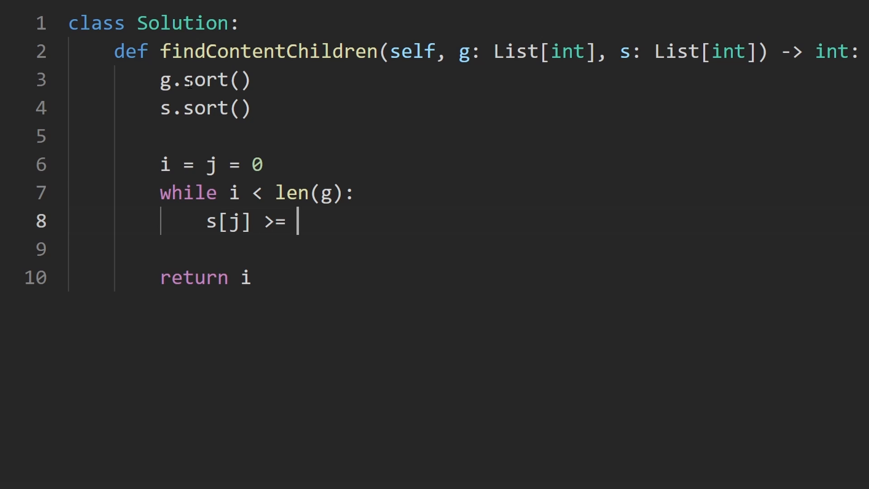
text(g[i] >)
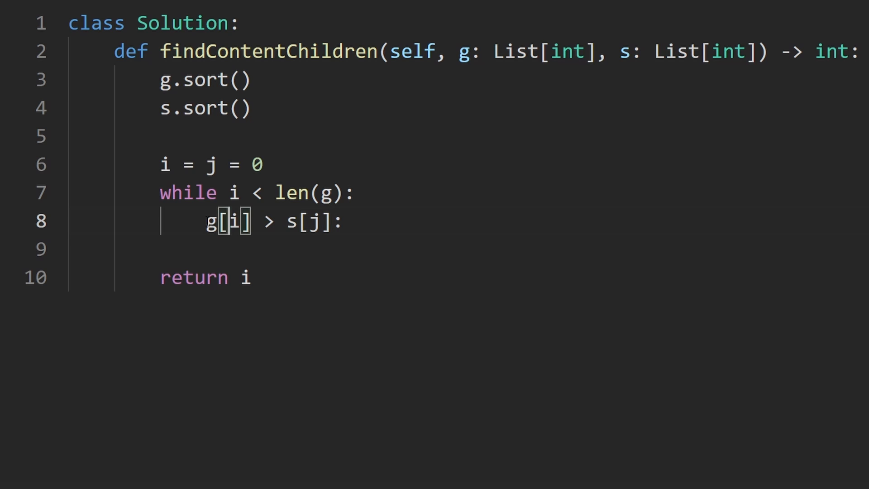
text(while)
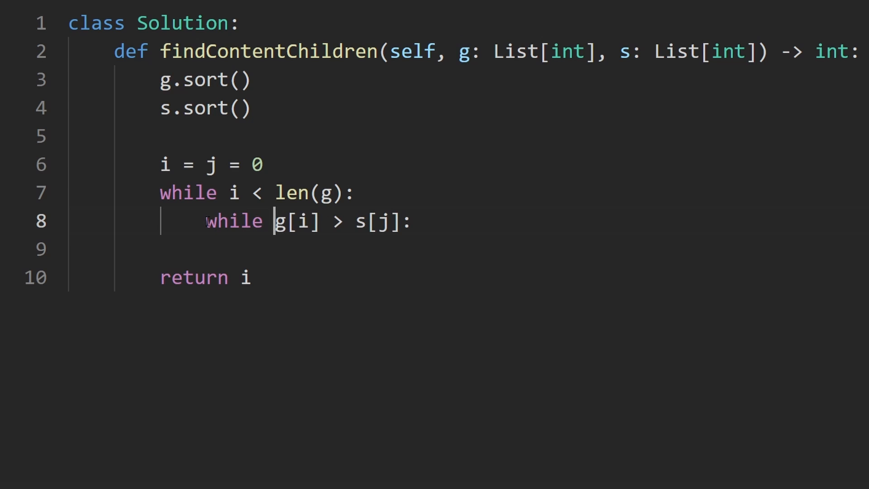
key(Enter)
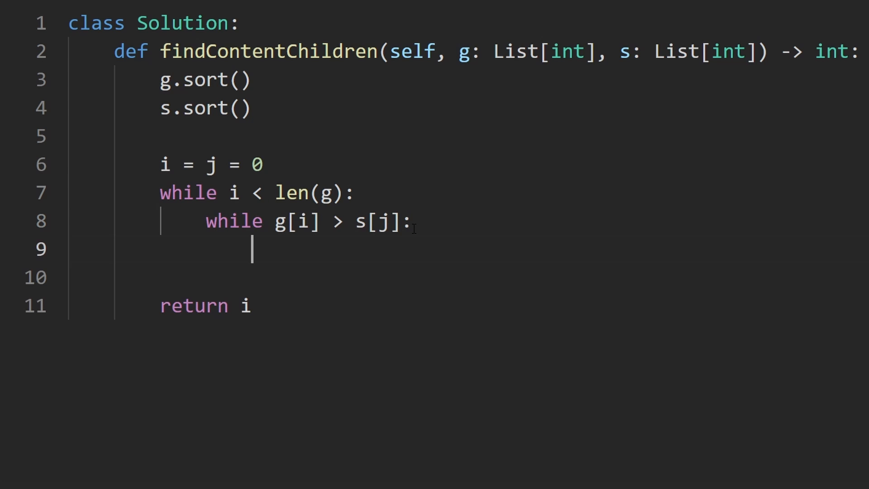
text(j +=)
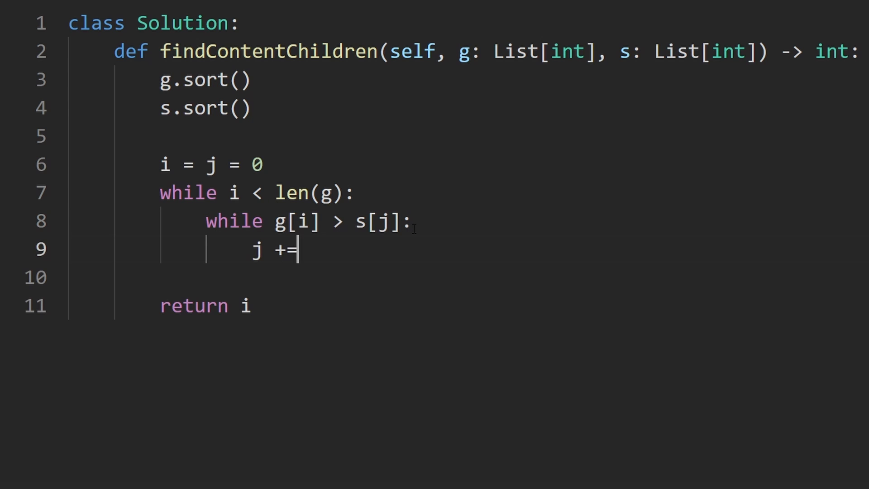
text(1)
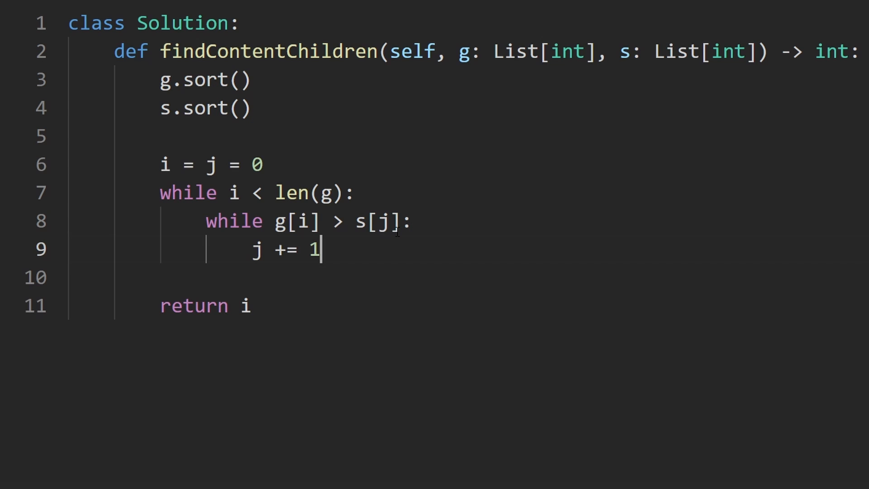
double_click(377, 220)
text( j <)
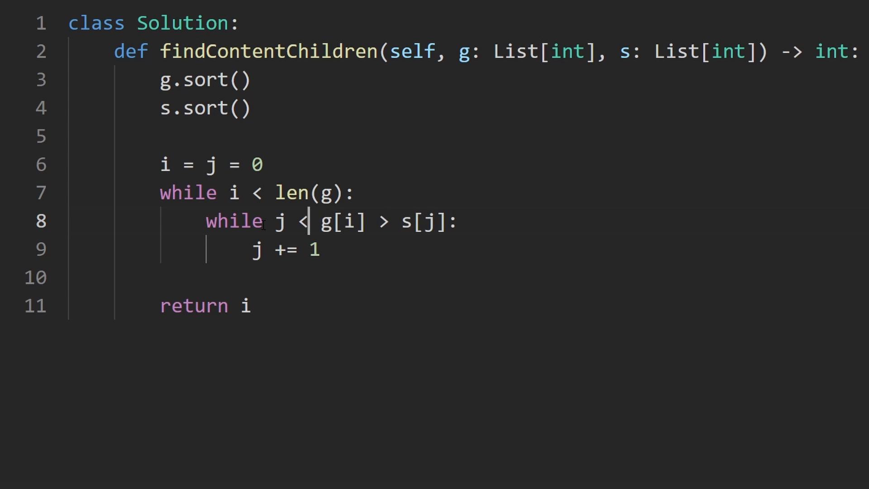
text(len(s) and)
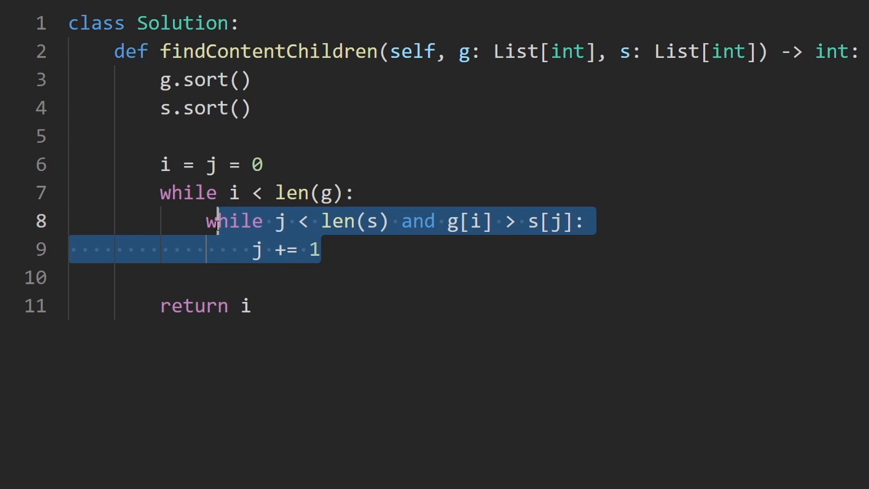
click(337, 249)
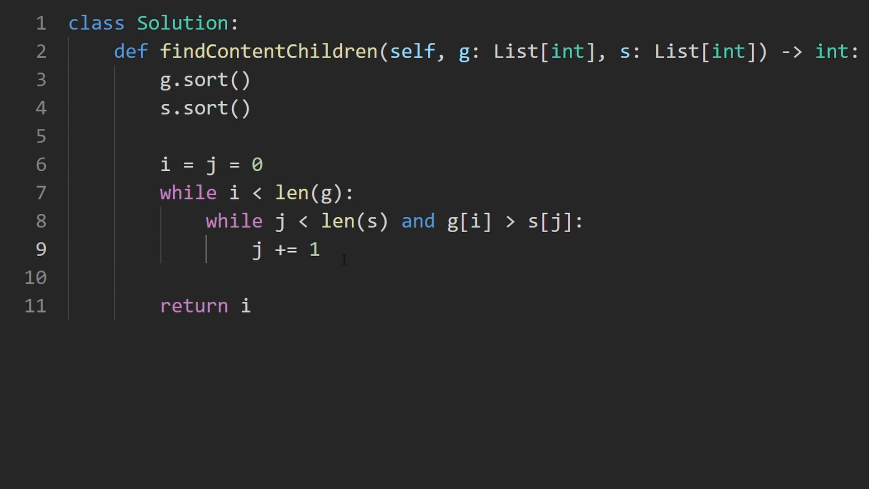
- After the inner loop add `if j < len(s):` incrementing both i and j
key(Enter)
text(if j M)
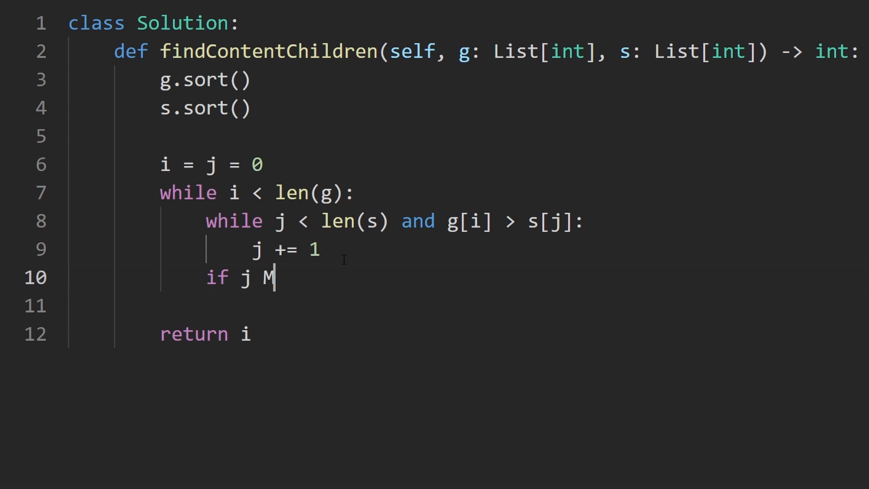
text(< len()
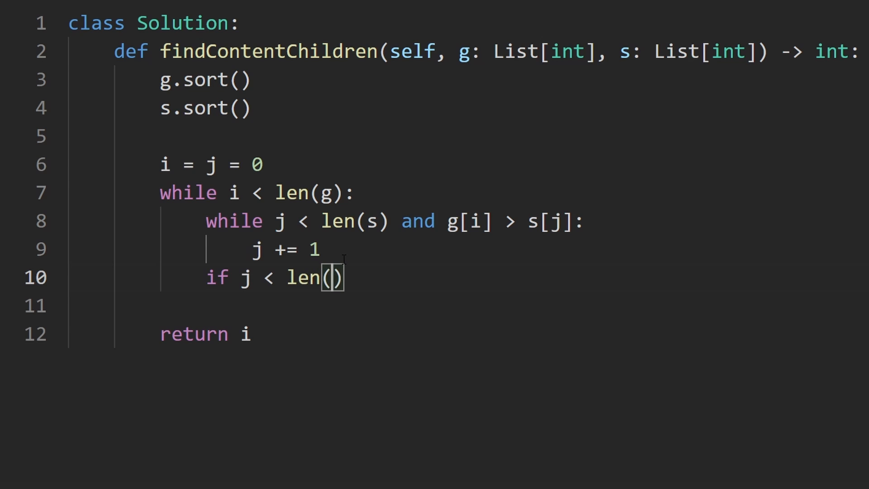
text(s):)
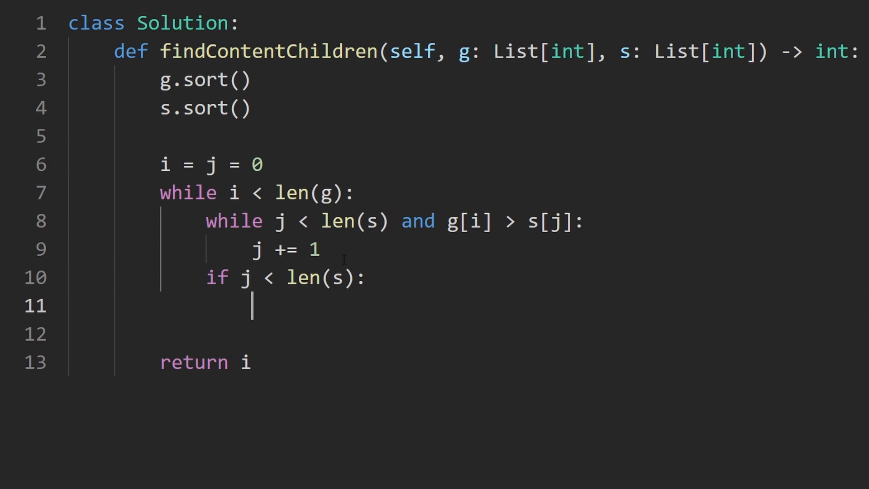
text(i += 1)
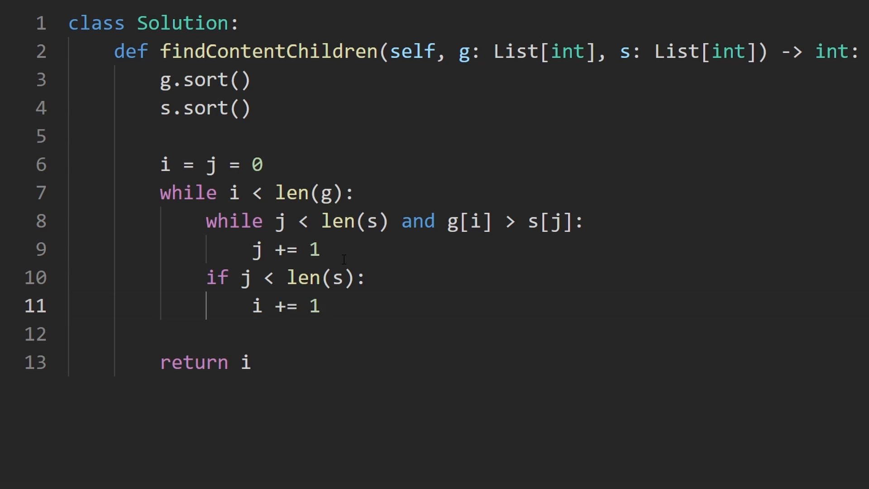
double_click(257, 306)
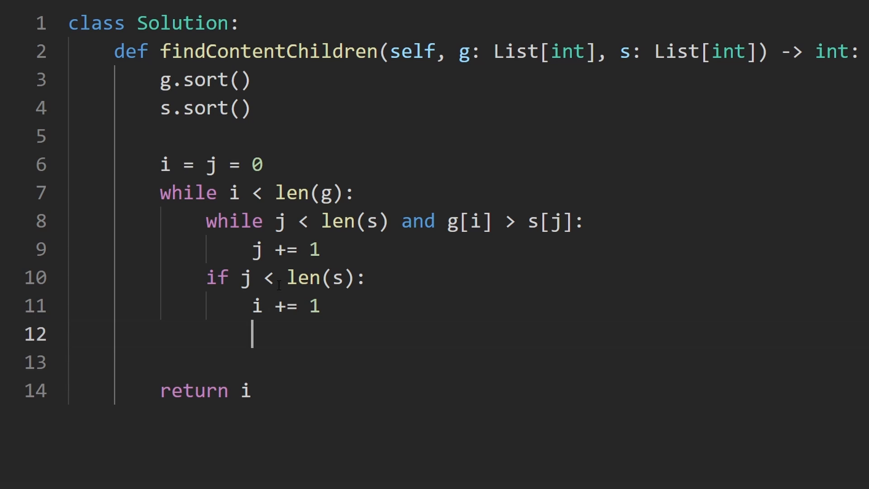
mouse_move(266, 327)
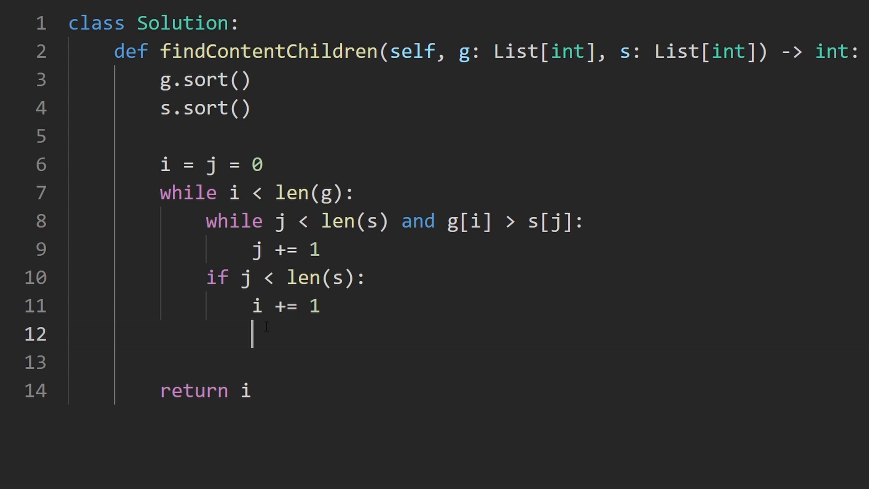
text(j += 1)
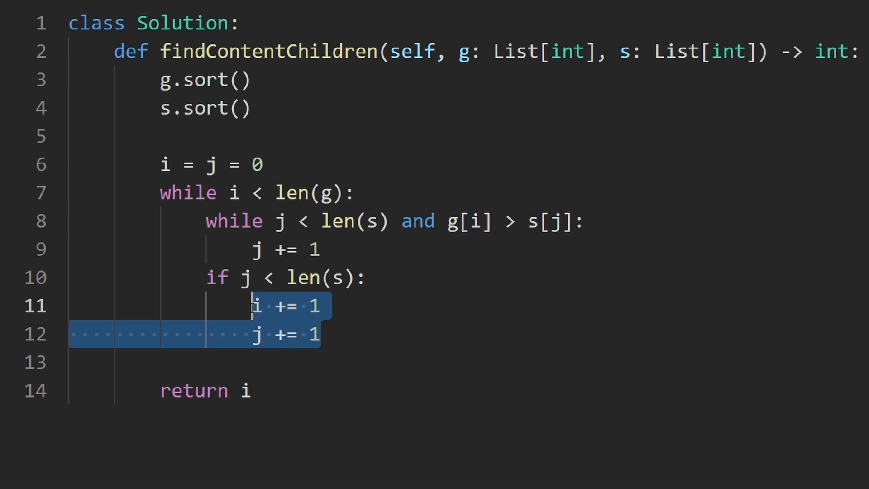
- Add `else: break` and remove the blank line before `return i`
text(e)
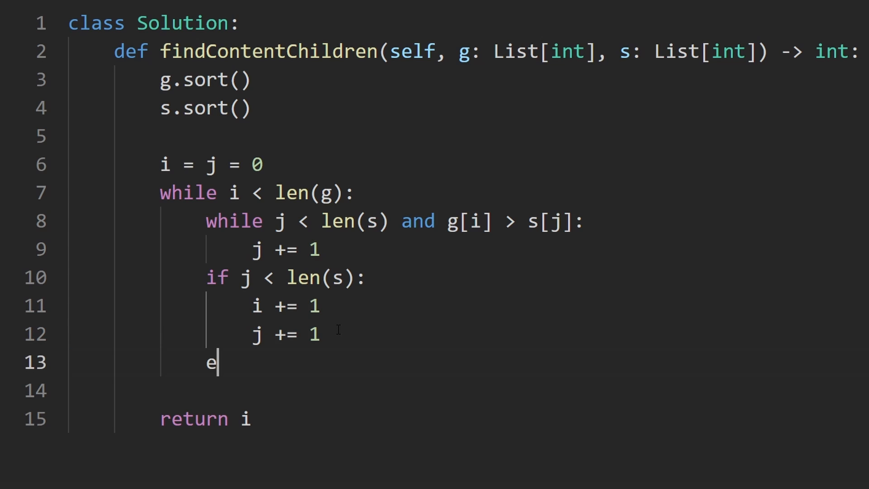
text(lse:)
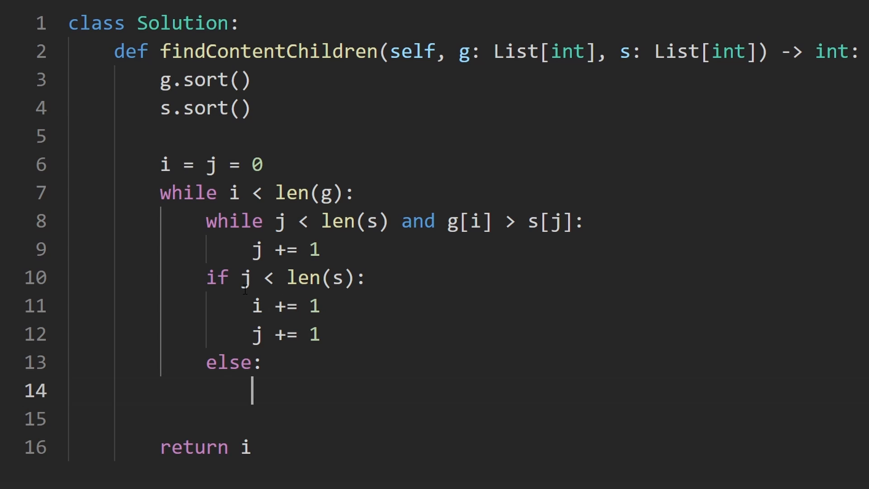
drag(239, 276, 355, 277)
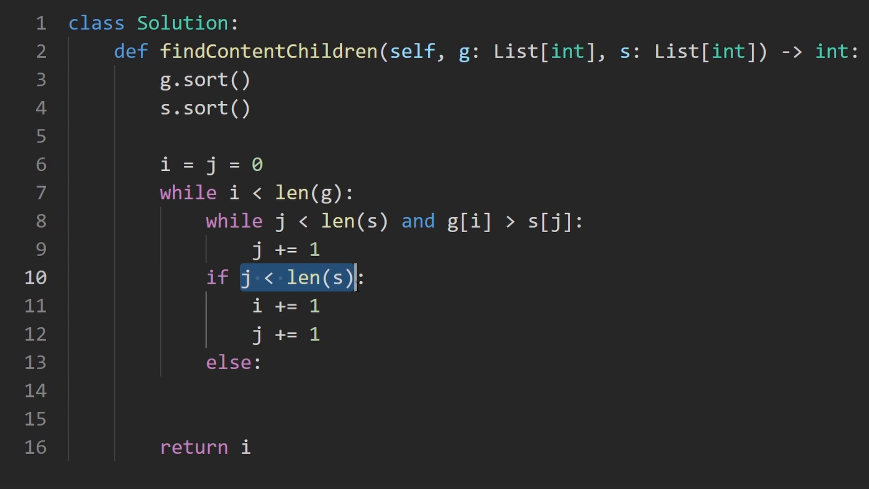
double_click(234, 192)
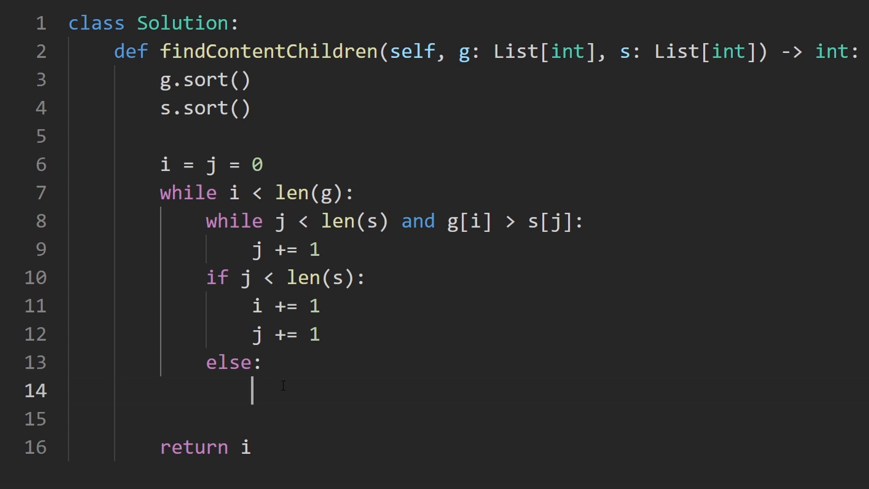
text(break)
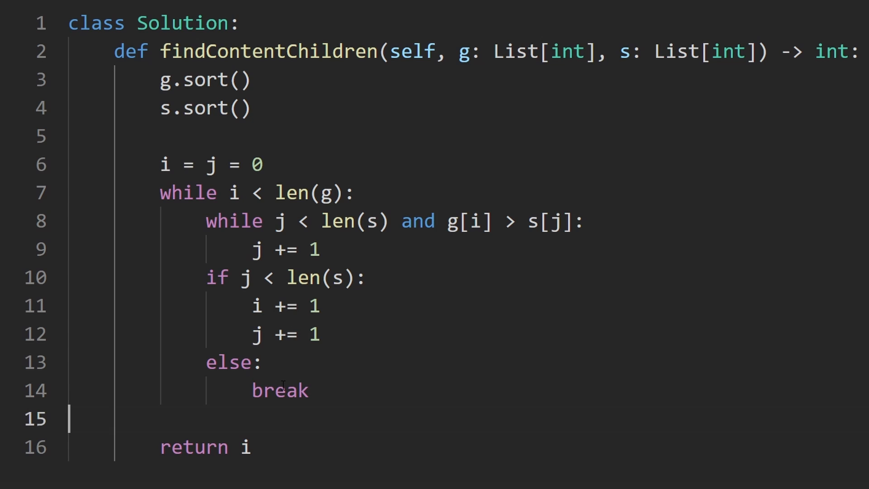
key(Backspace)
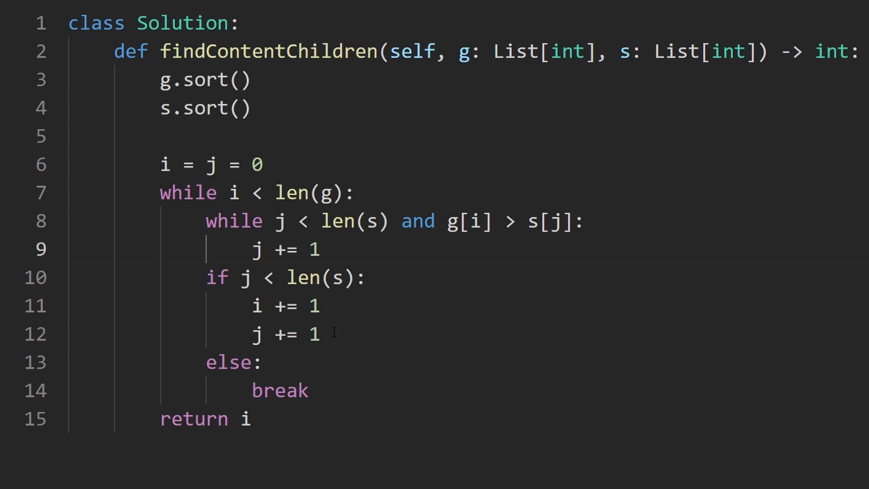
- Change the check to `if j == len(s): break` and dedent the i and j increments to run unconditionally
drag(253, 305, 321, 334)
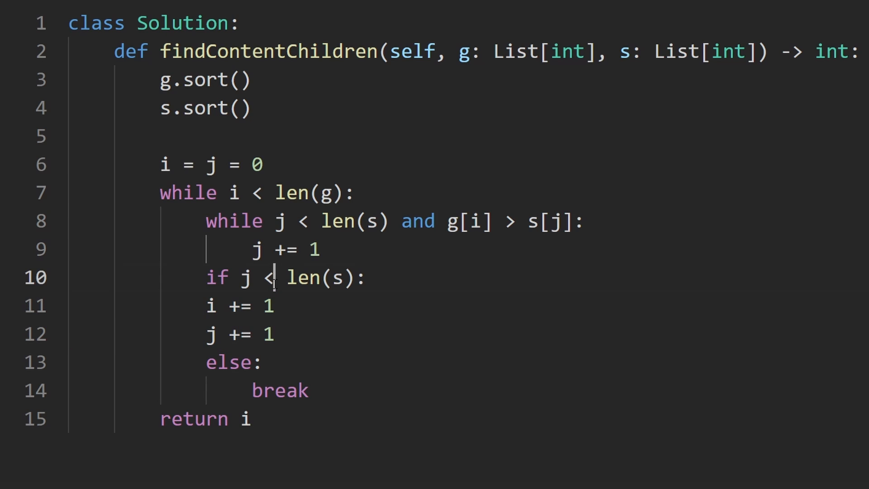
text(==)
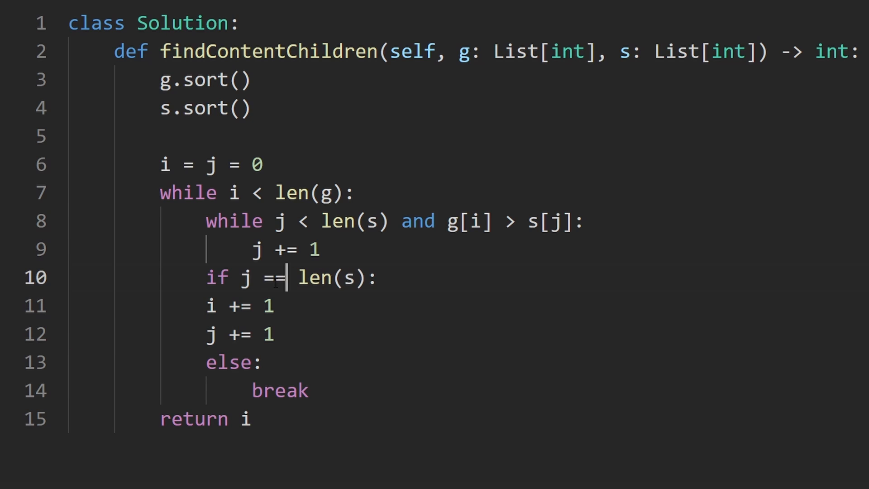
key(Enter)
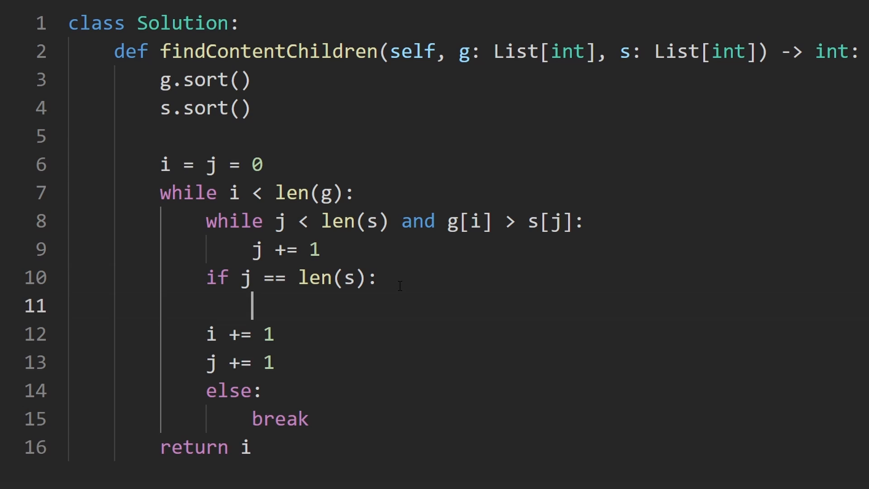
text(break)
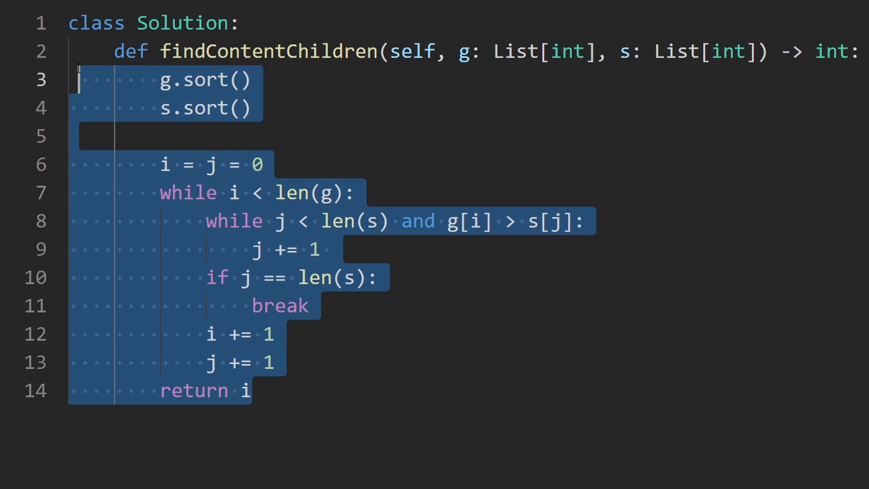
click(69, 135)
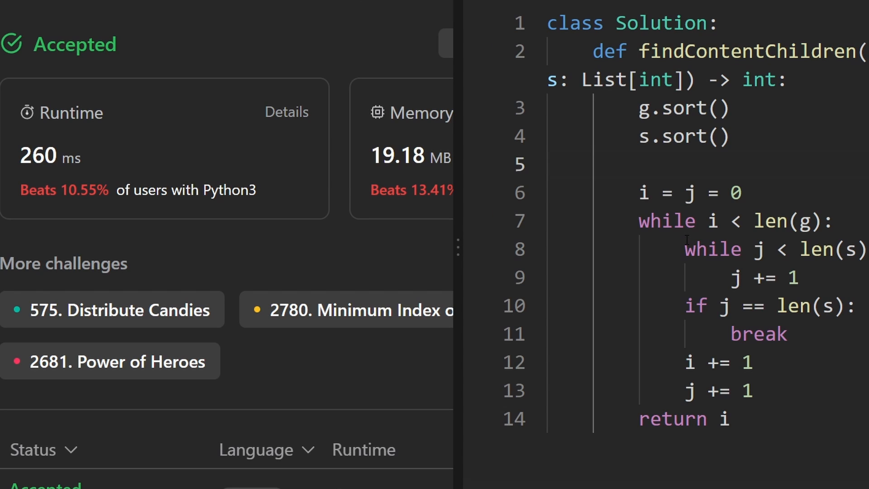
- View the Accepted result on LeetCode with 260 ms runtime and 19.18 MB memory beside the code
drag(19, 190, 256, 190)
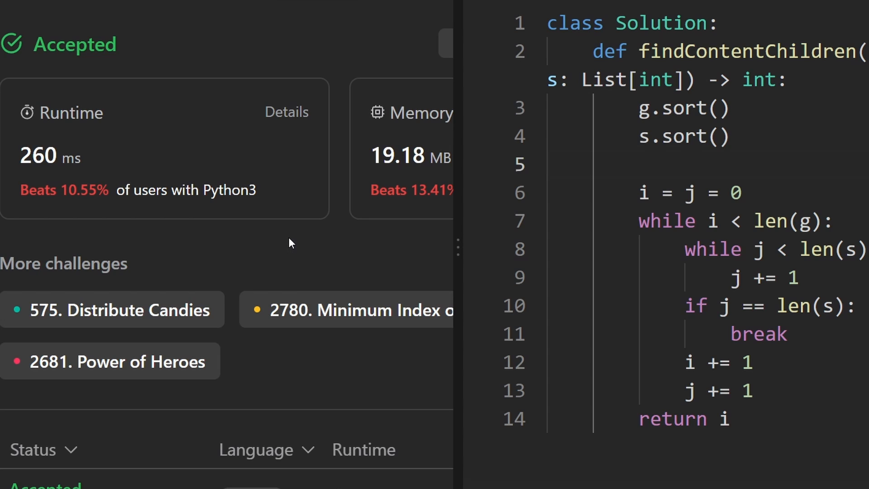
mouse_move(286, 237)
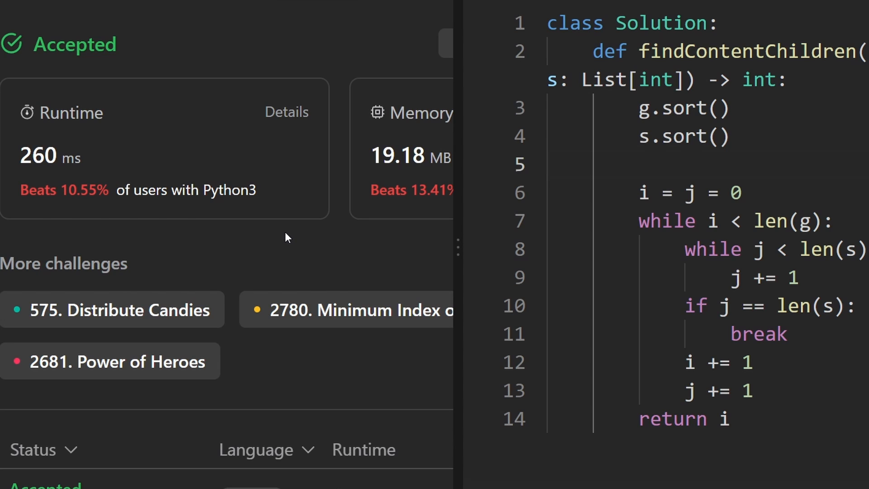
mouse_move(283, 233)
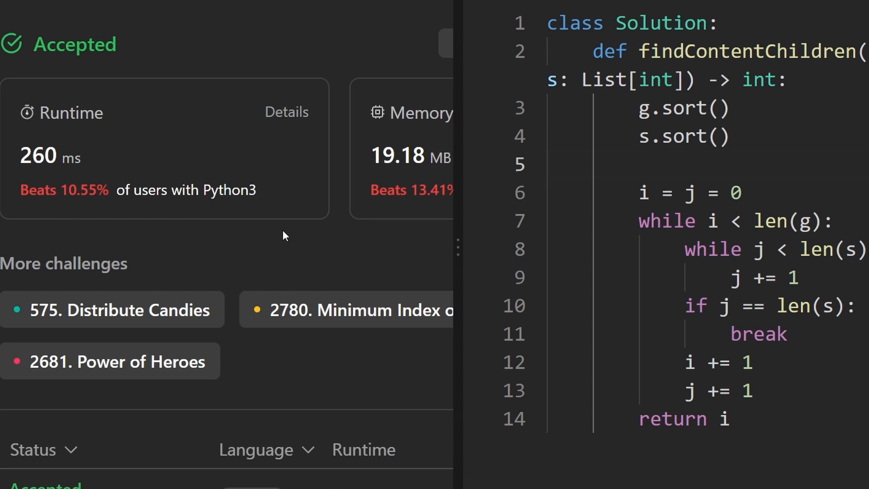